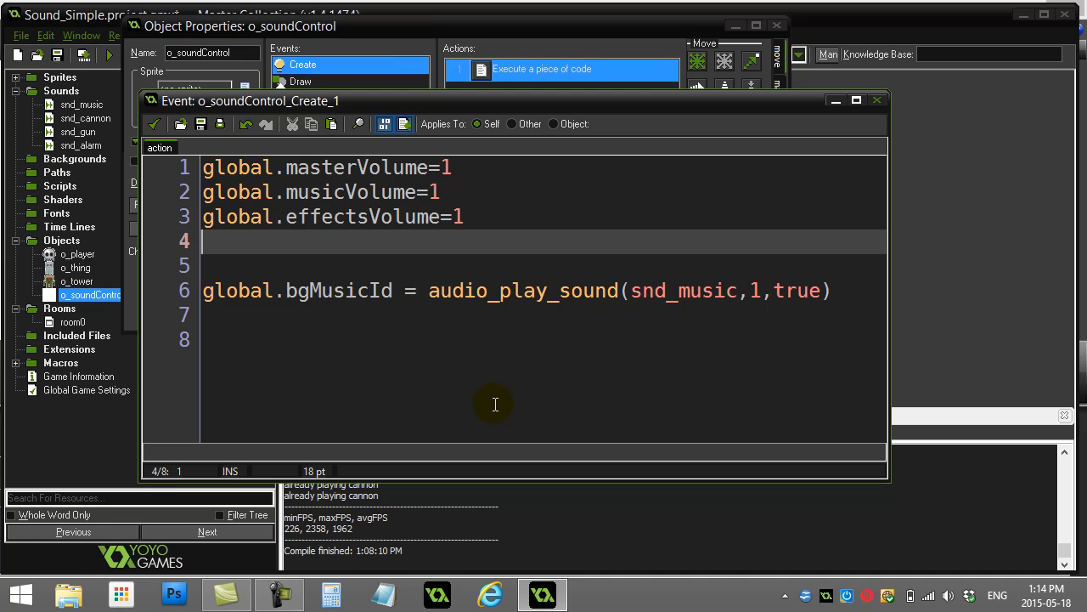
pyautogui.moveTo(336, 350)
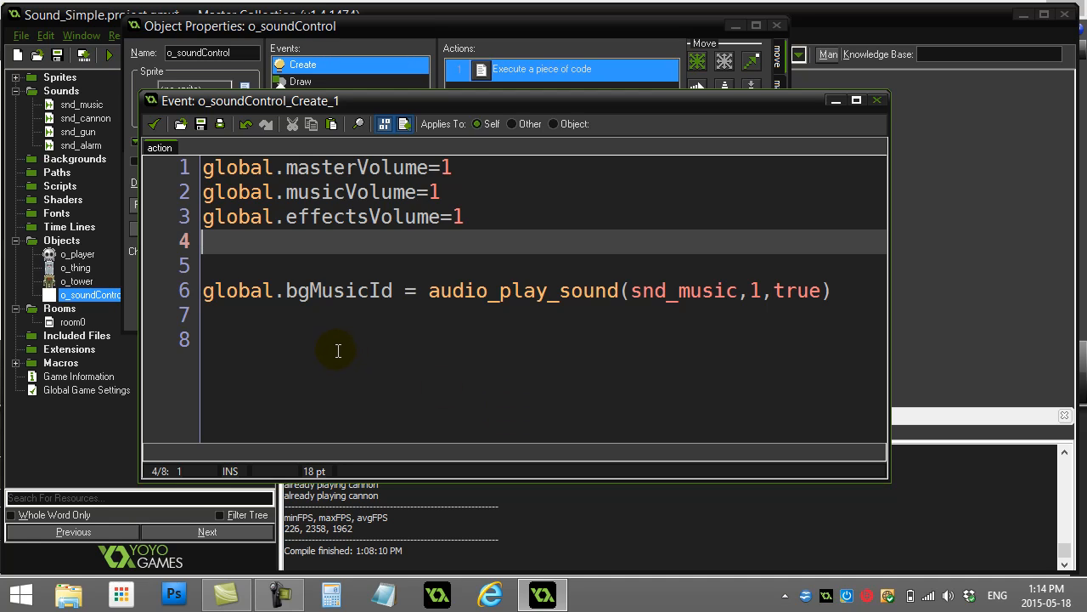
pyautogui.moveTo(343, 343)
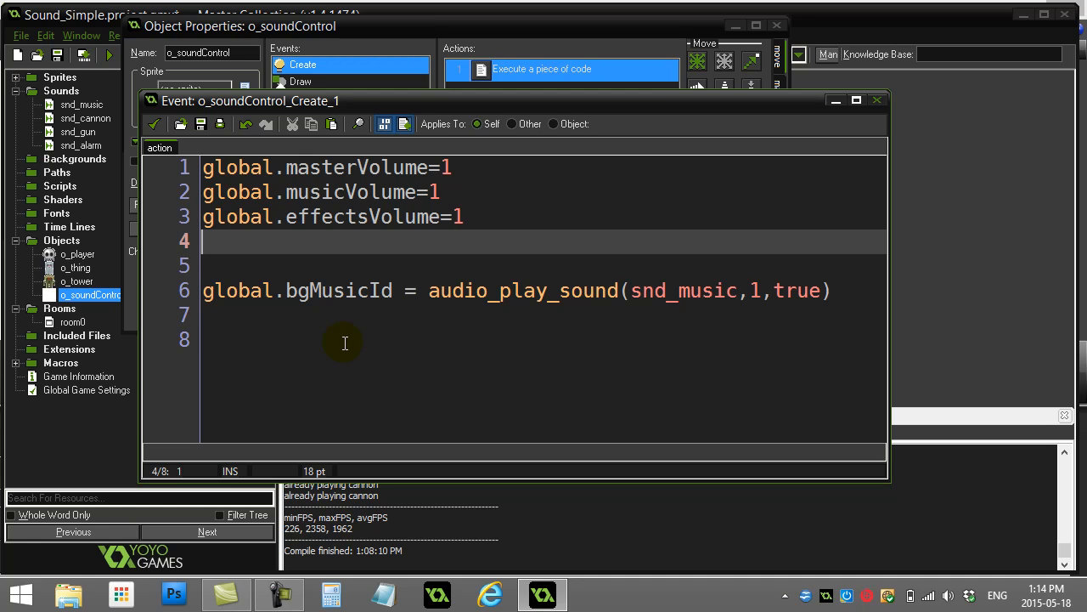
pyautogui.moveTo(339, 332)
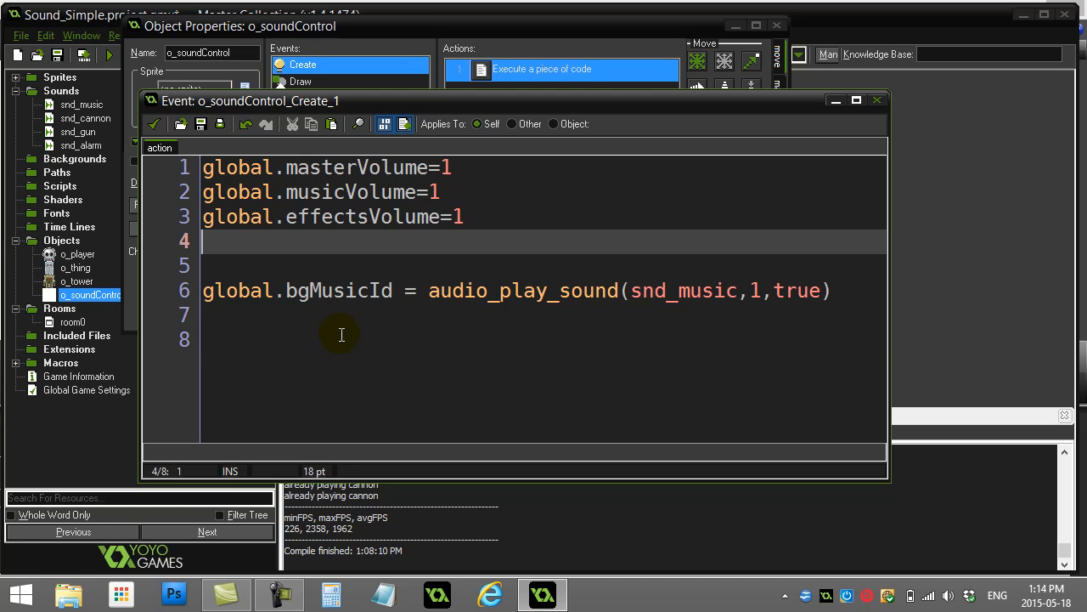
# Step: Close the Create event code and select the press K-key event to show its Execute code action
pyautogui.click(339, 338)
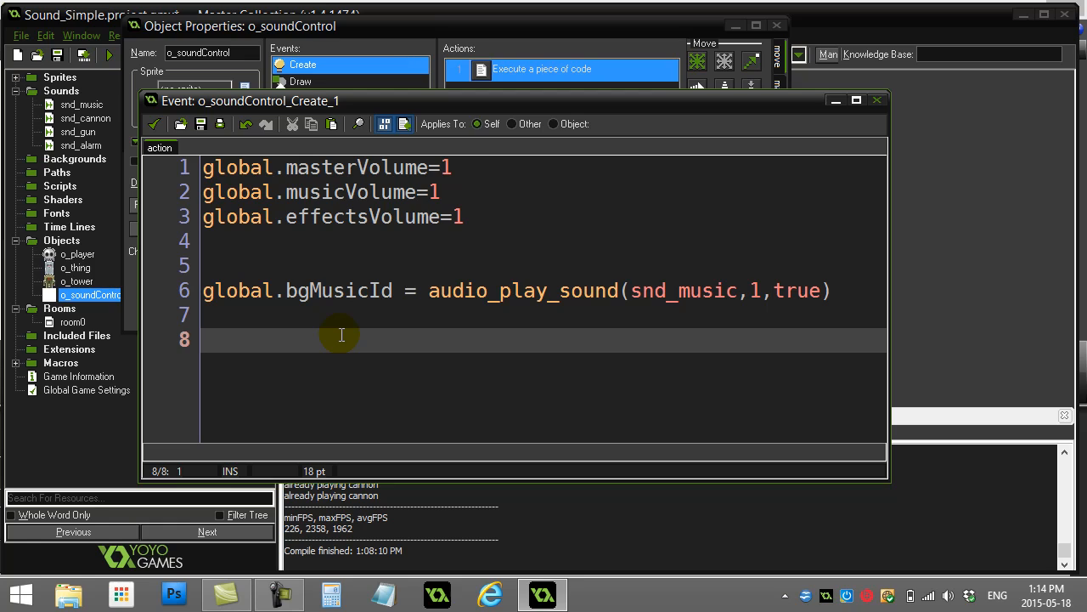
pyautogui.moveTo(329, 339)
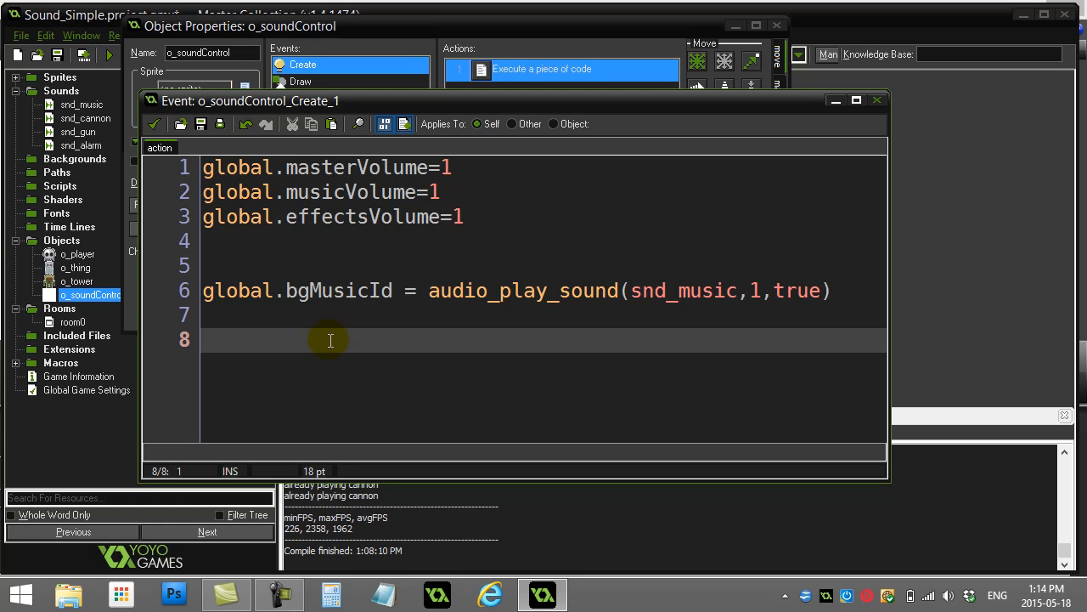
pyautogui.moveTo(339, 359)
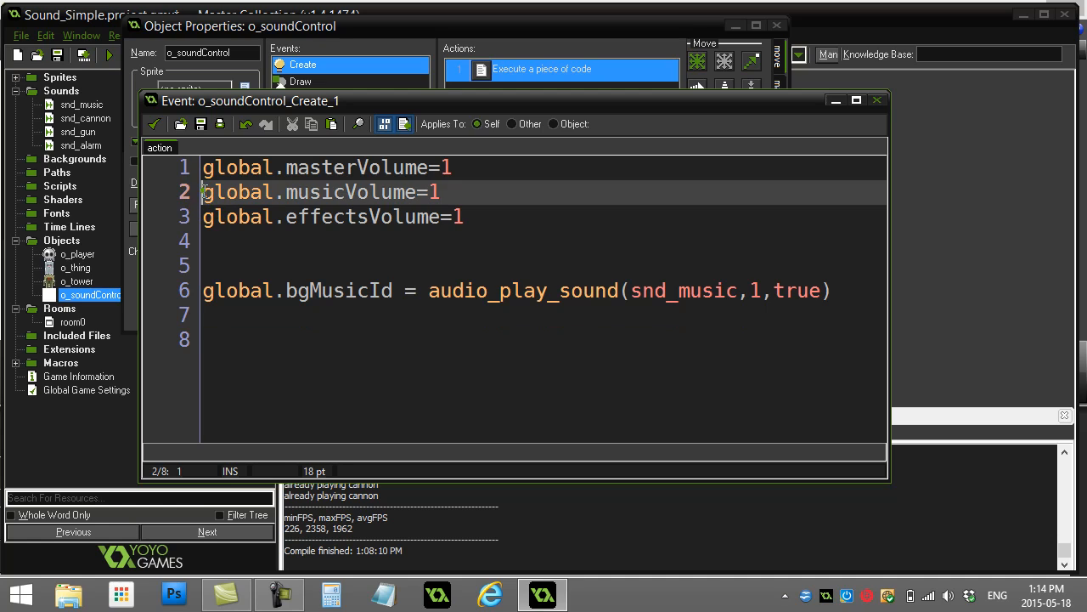
pyautogui.click(429, 192)
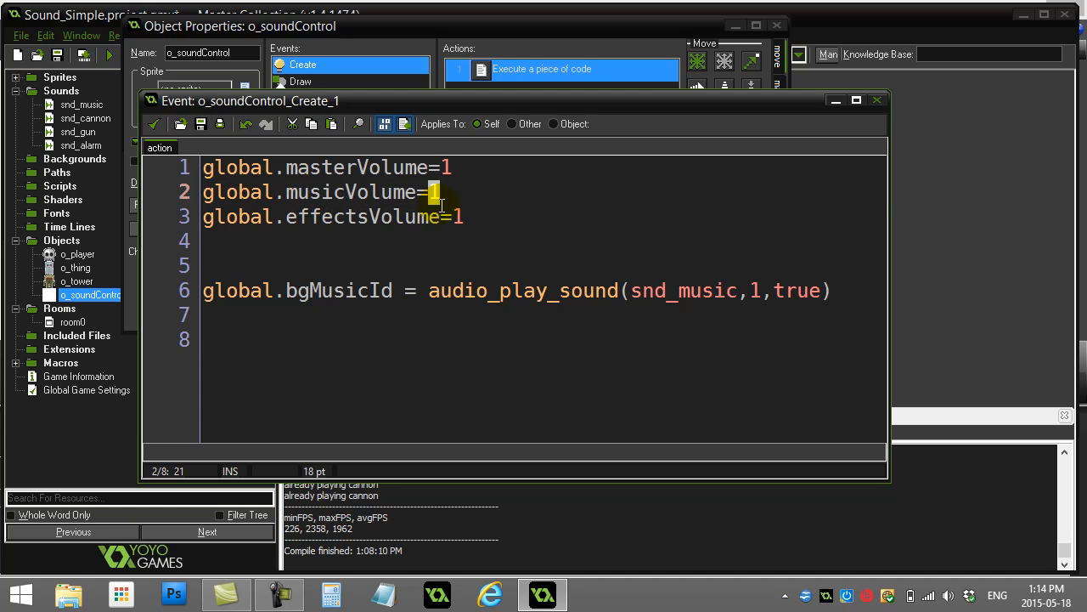
pyautogui.moveTo(354, 253)
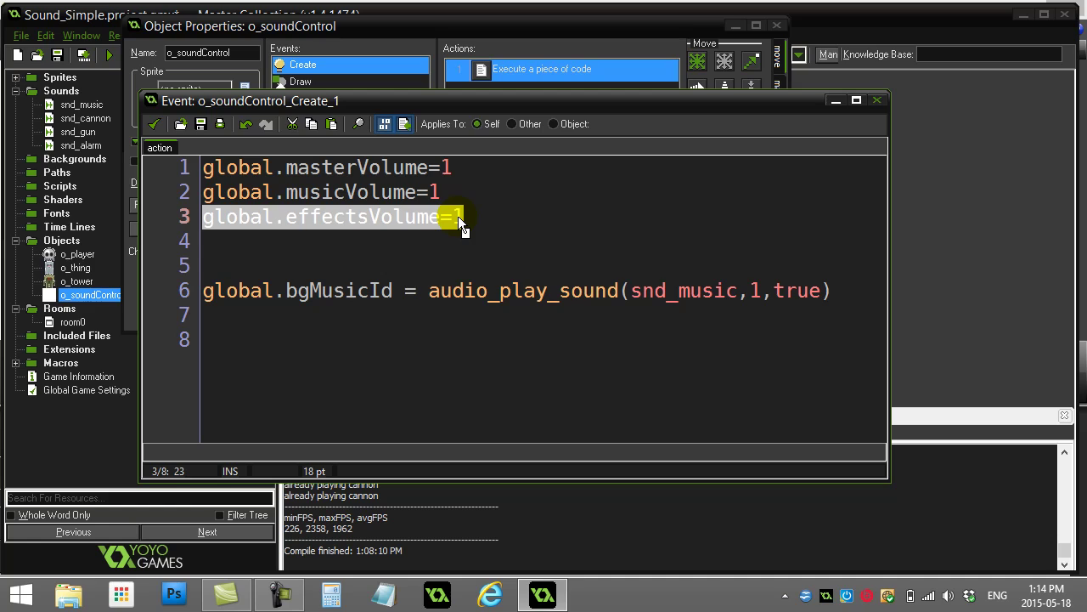
pyautogui.click(374, 169)
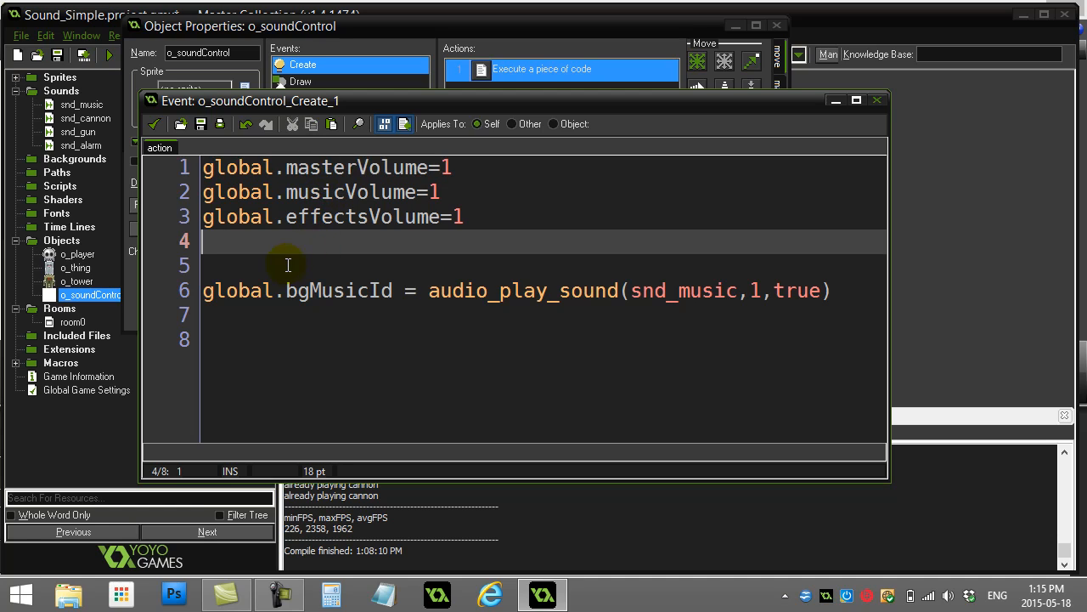
pyautogui.click(557, 266)
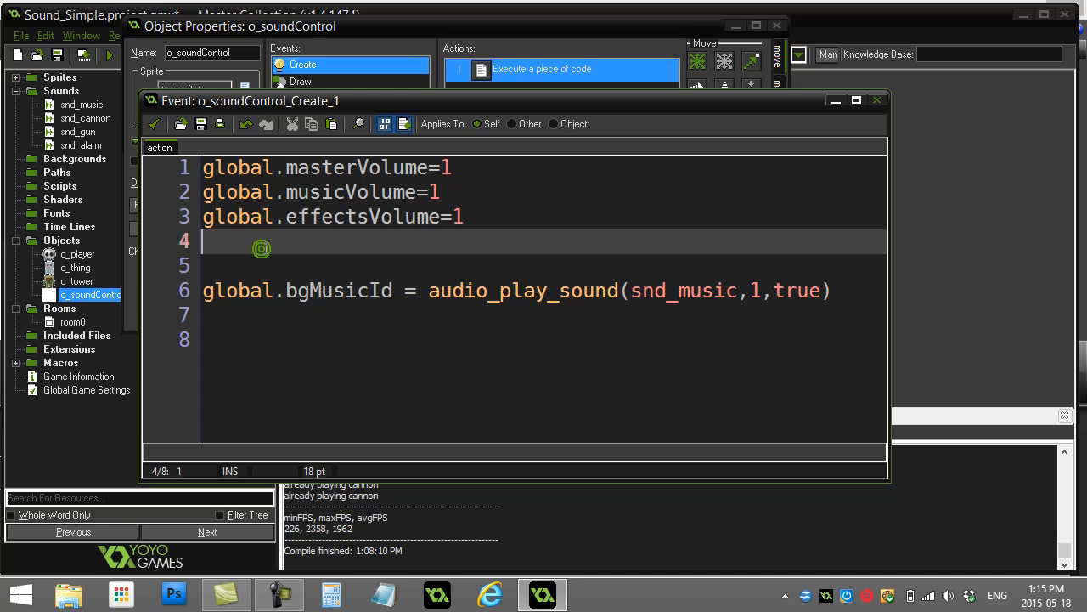
pyautogui.click(877, 99)
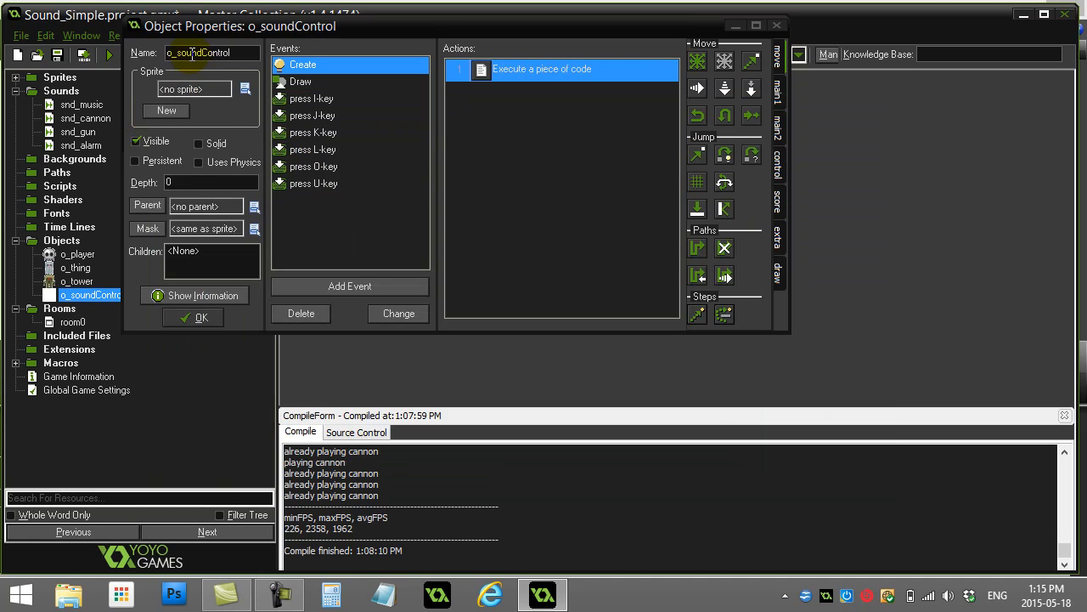
pyautogui.moveTo(313, 116)
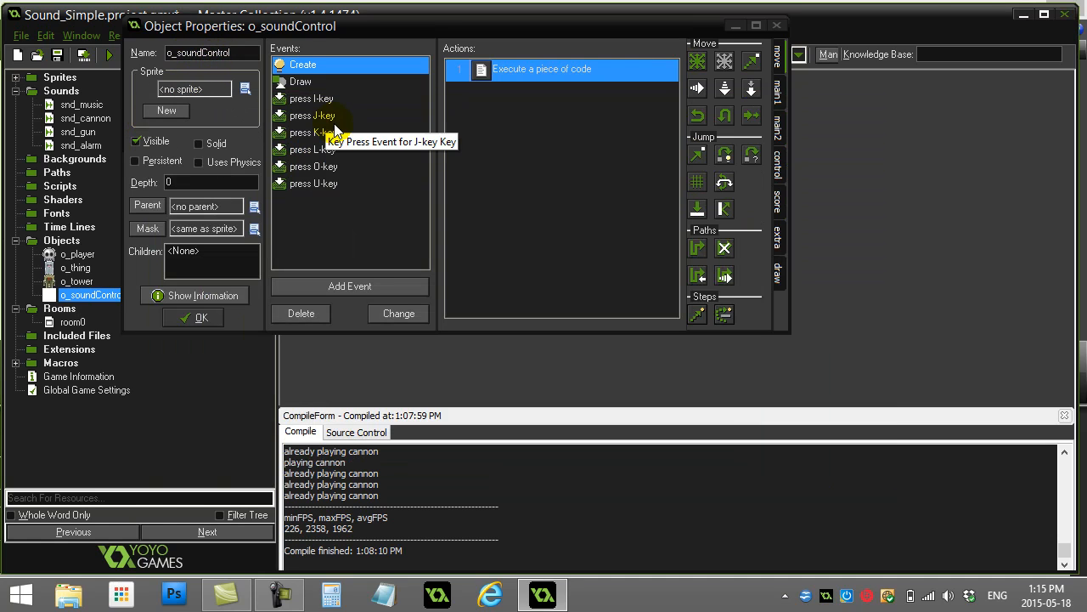
pyautogui.click(311, 99)
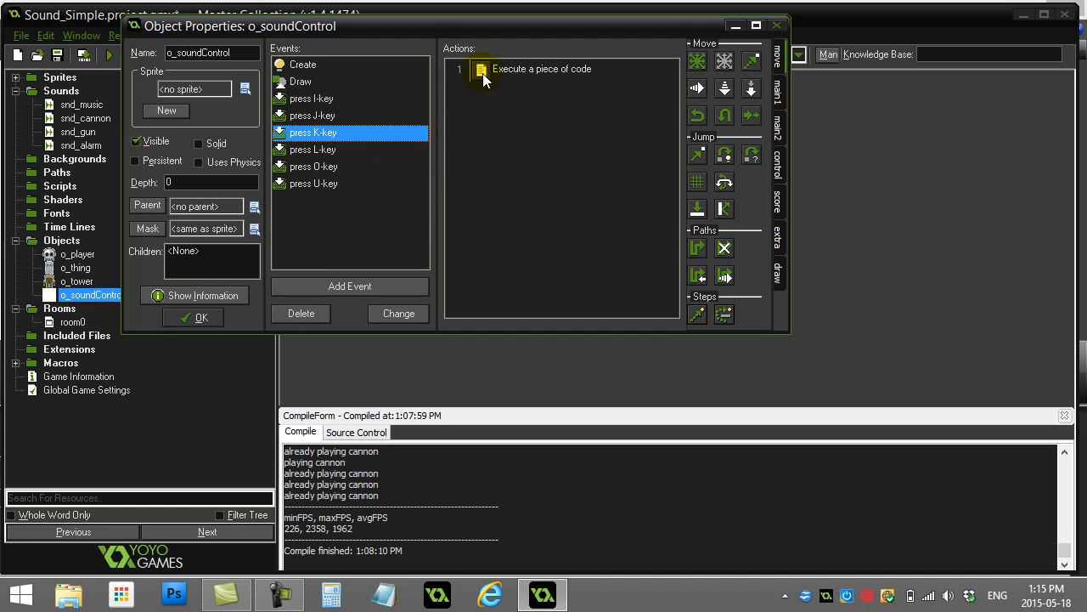
# Step: Review the K-key code line decrementing global.musicVolume by 0.10
pyautogui.doubleClick(540, 68)
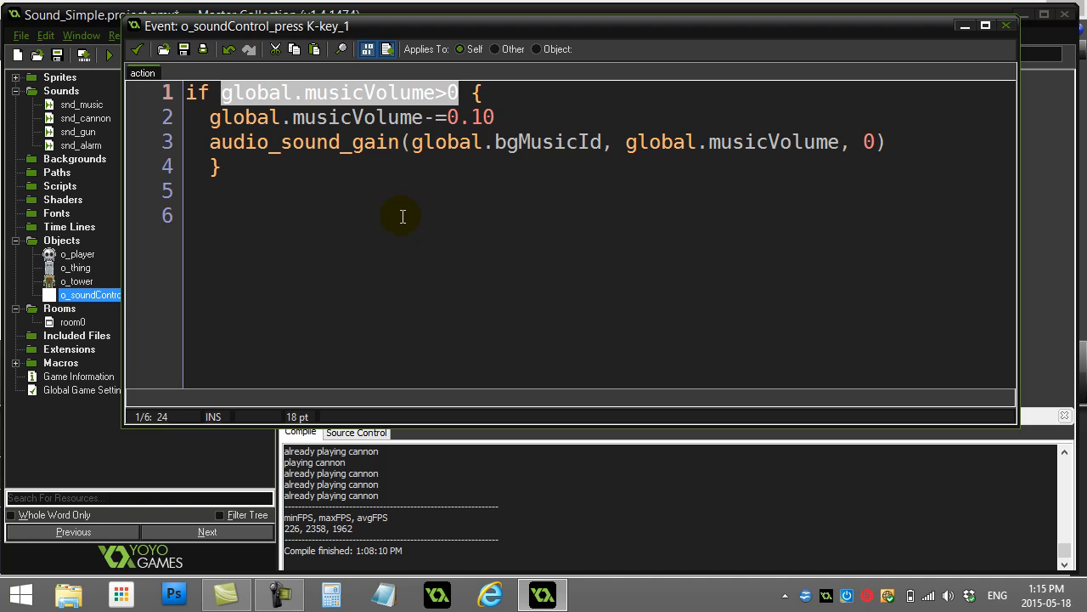
pyautogui.moveTo(434, 132)
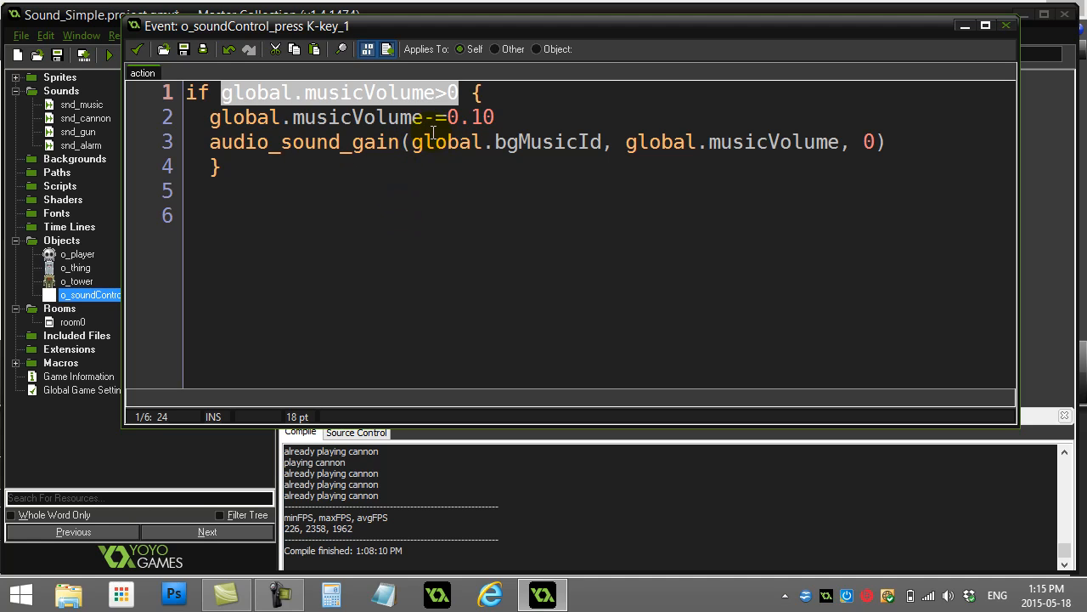
pyautogui.click(433, 117)
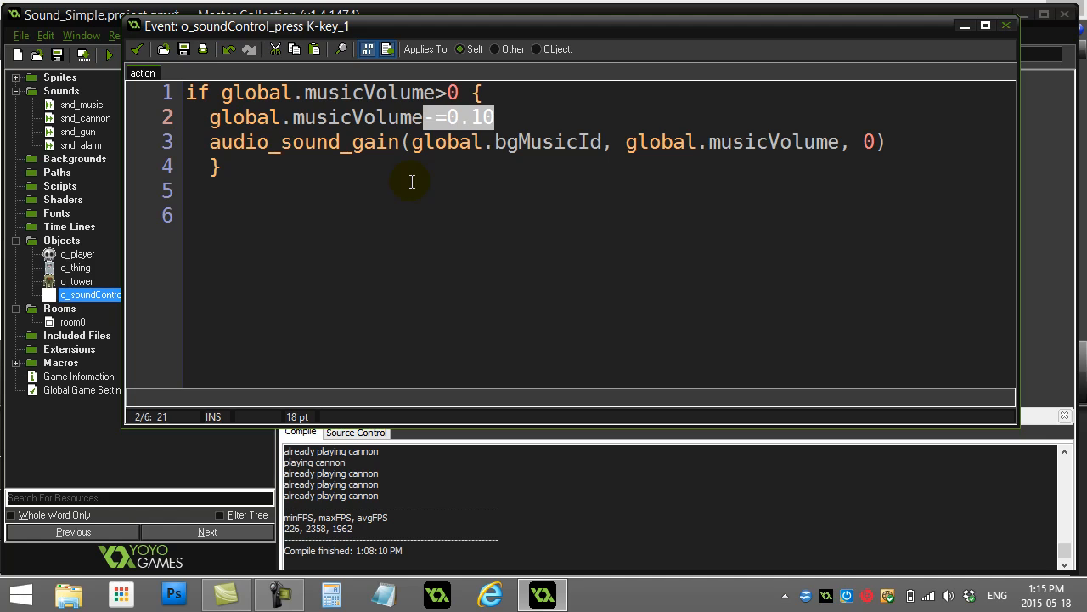
pyautogui.moveTo(336, 185)
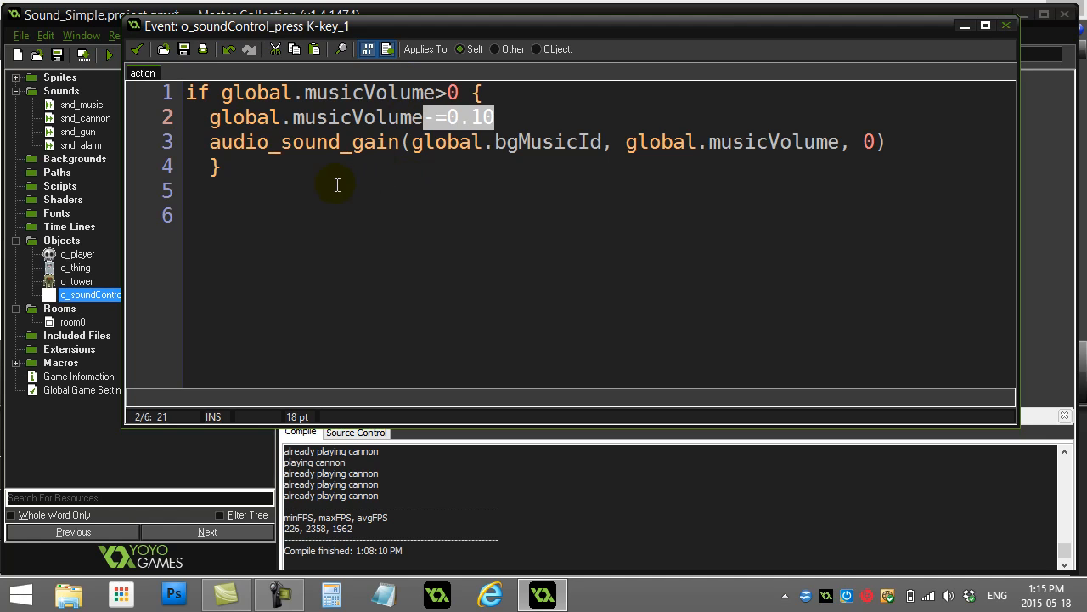
pyautogui.click(219, 167)
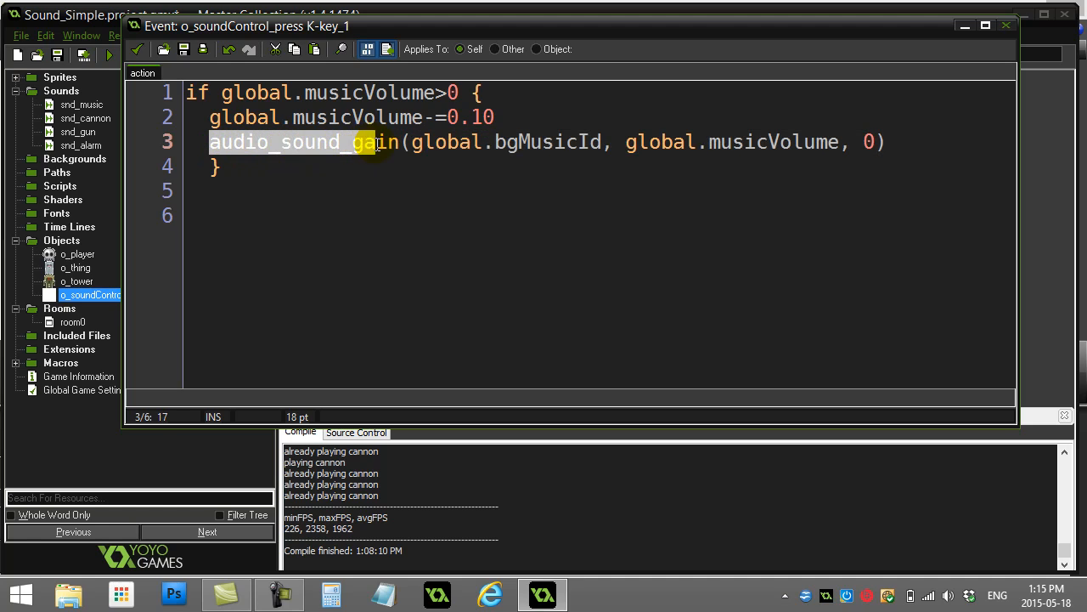
pyautogui.click(221, 167)
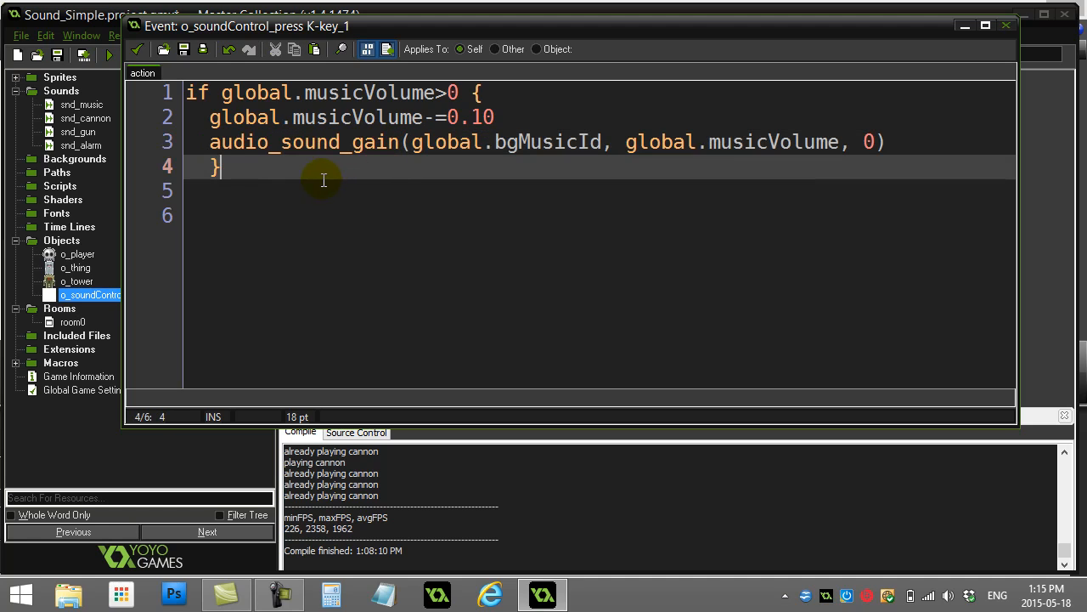
pyautogui.moveTo(377, 168)
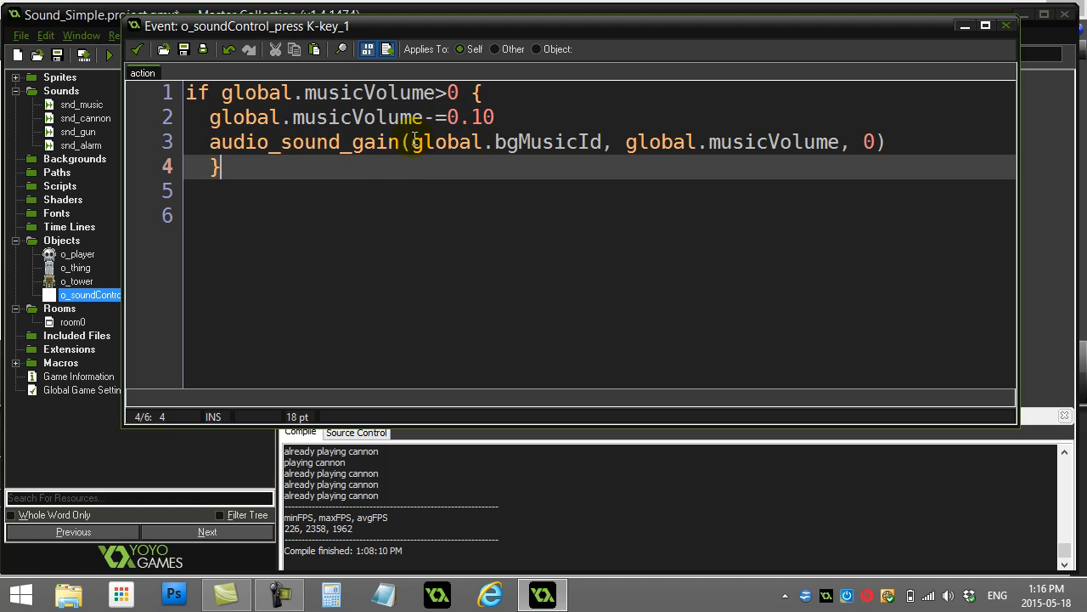
pyautogui.doubleClick(507, 142)
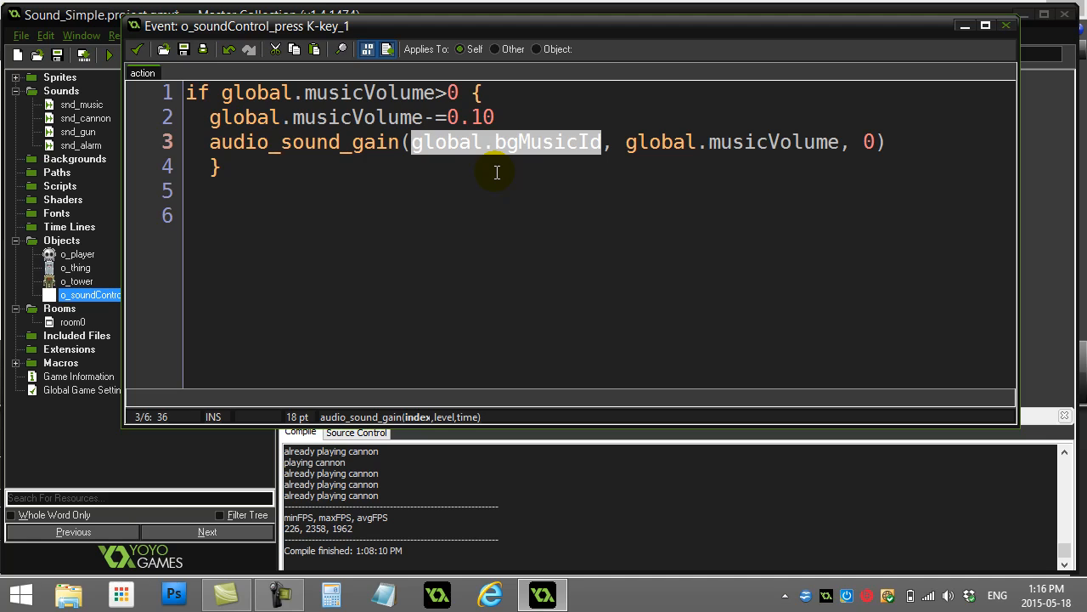
pyautogui.moveTo(476, 173)
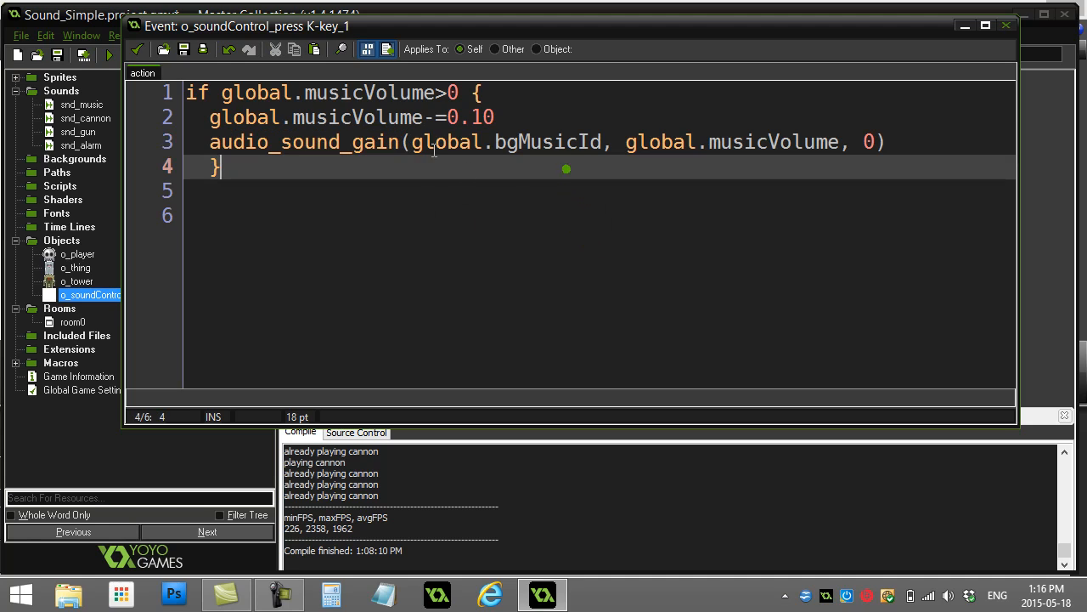
pyautogui.doubleClick(506, 142)
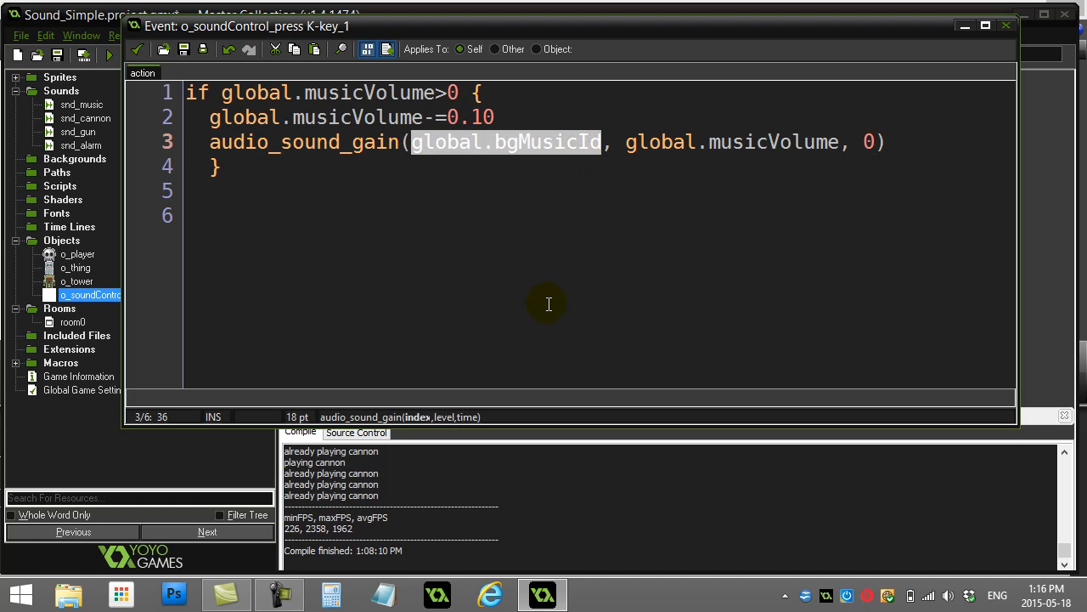
pyautogui.moveTo(576, 291)
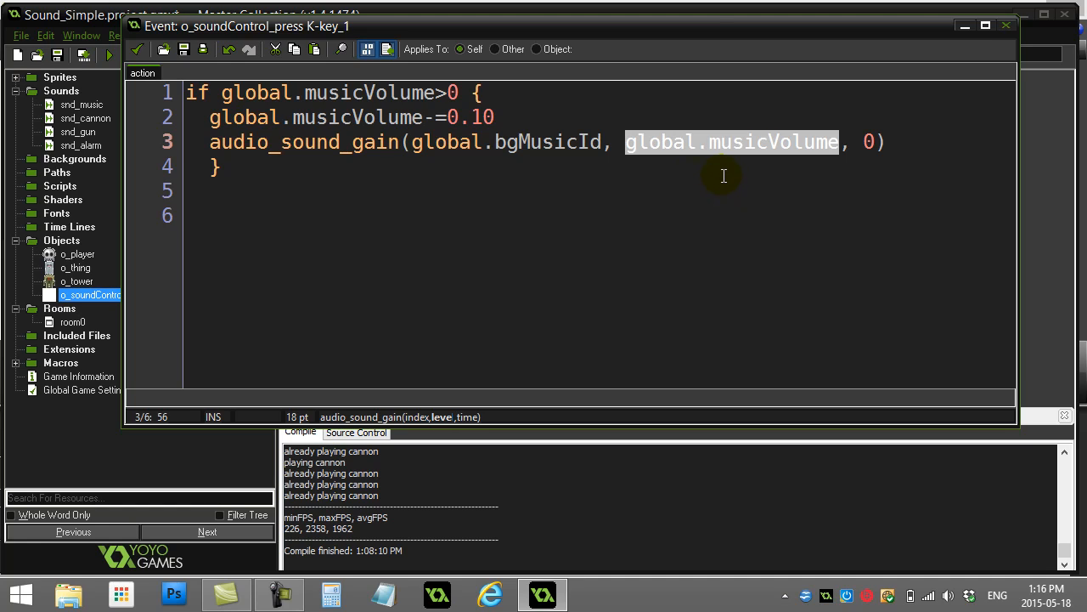
pyautogui.moveTo(394, 118)
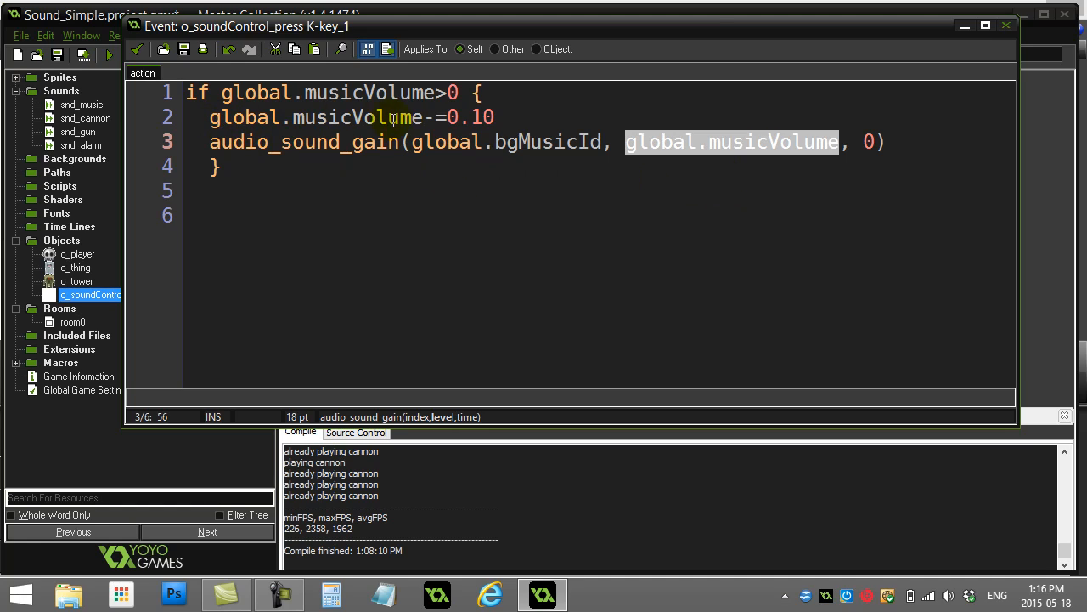
pyautogui.moveTo(841, 156)
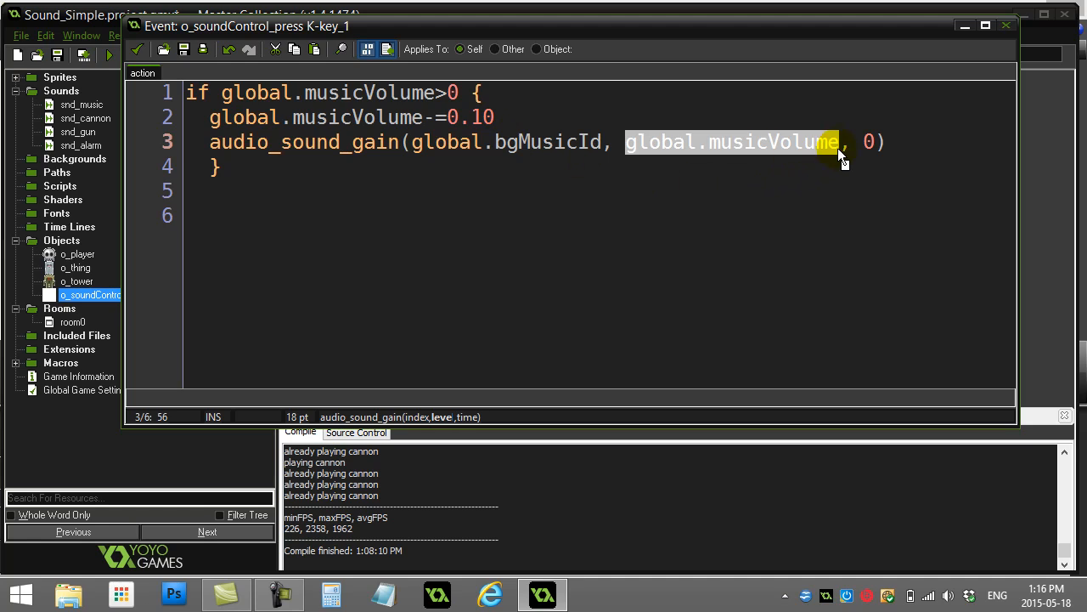
# Step: Review the audio_sound_gain call applying global.musicVolume to global.bgMusicId, then close the code
pyautogui.click(868, 143)
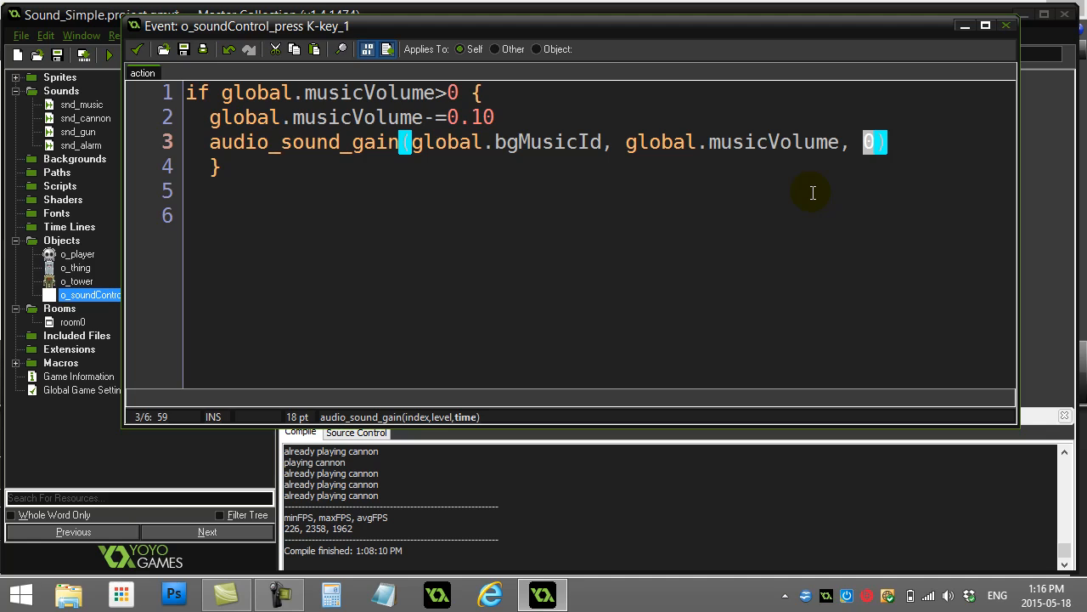
pyautogui.moveTo(516, 163)
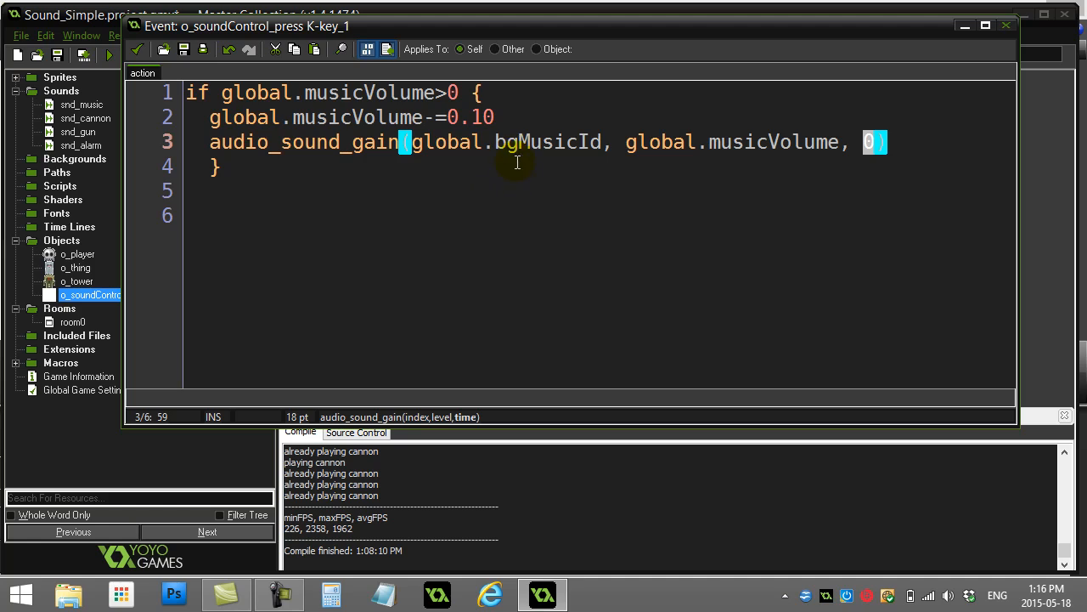
pyautogui.doubleClick(548, 143)
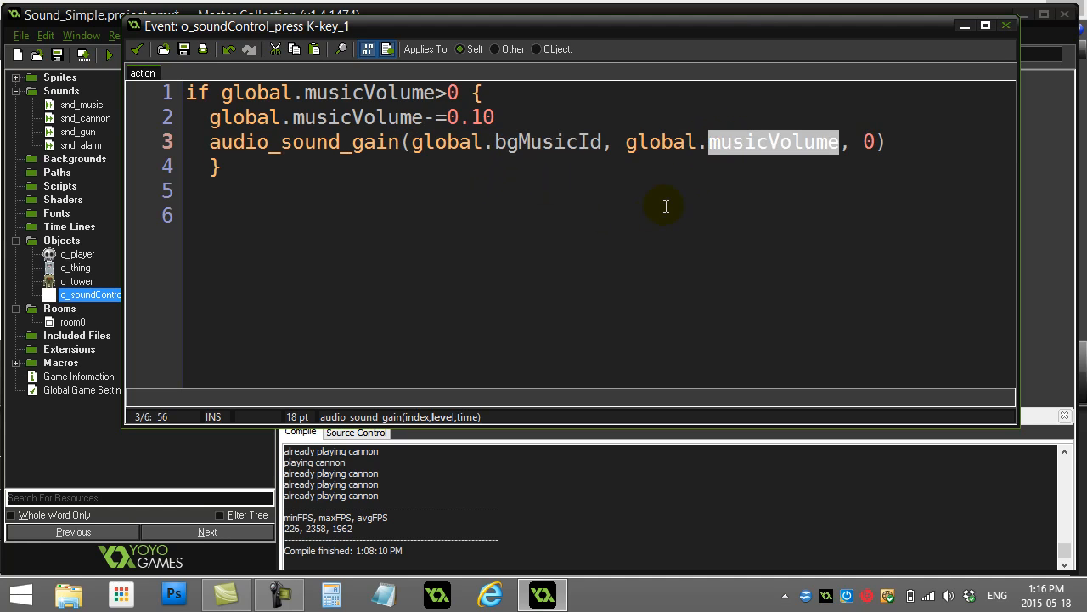
pyautogui.moveTo(534, 224)
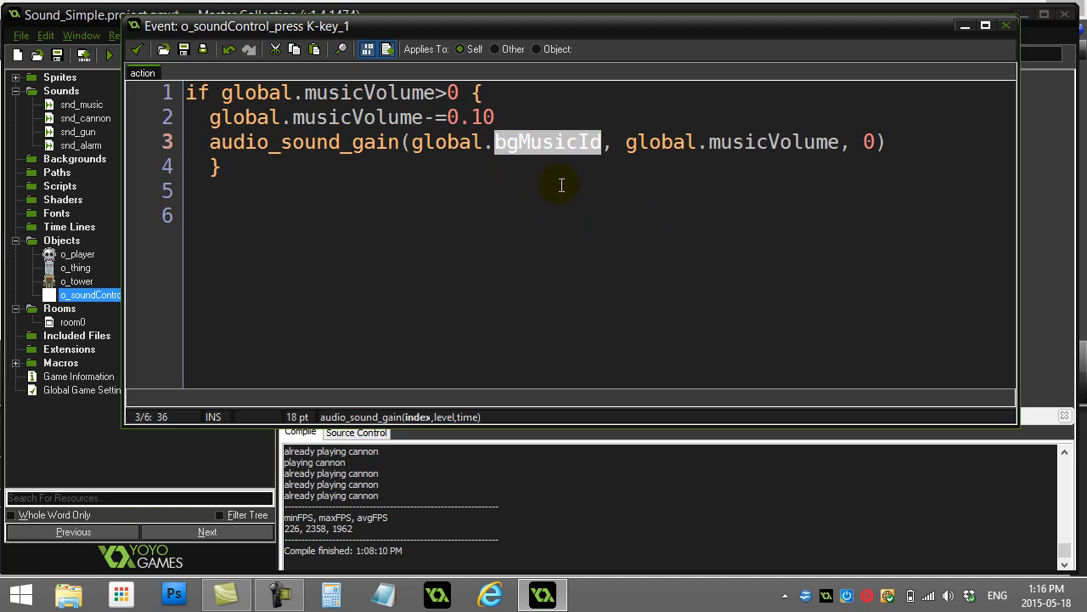
pyautogui.doubleClick(772, 143)
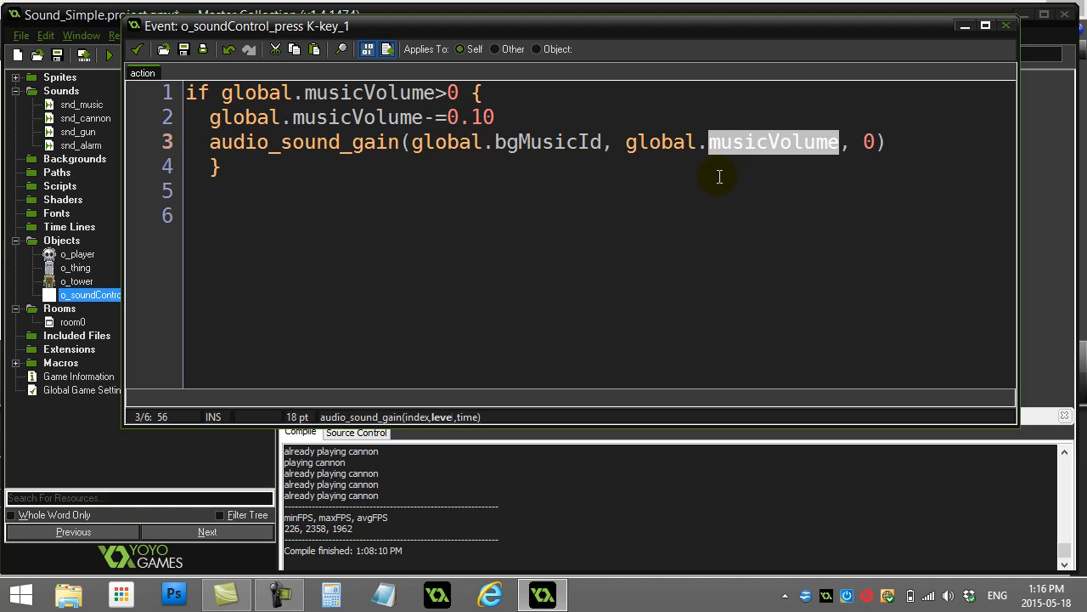
pyautogui.moveTo(479, 178)
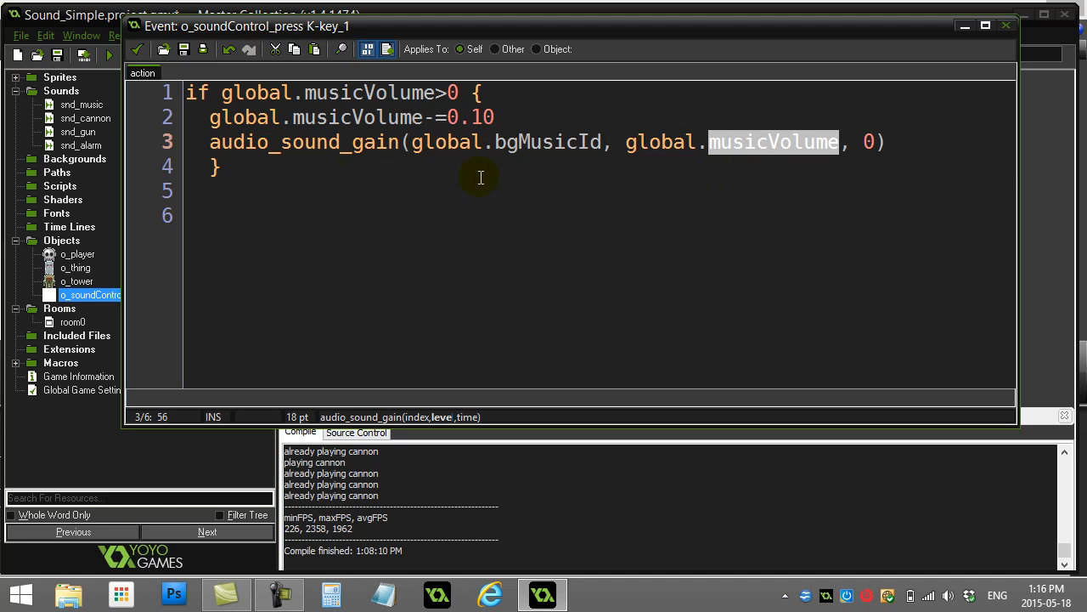
pyautogui.click(219, 167)
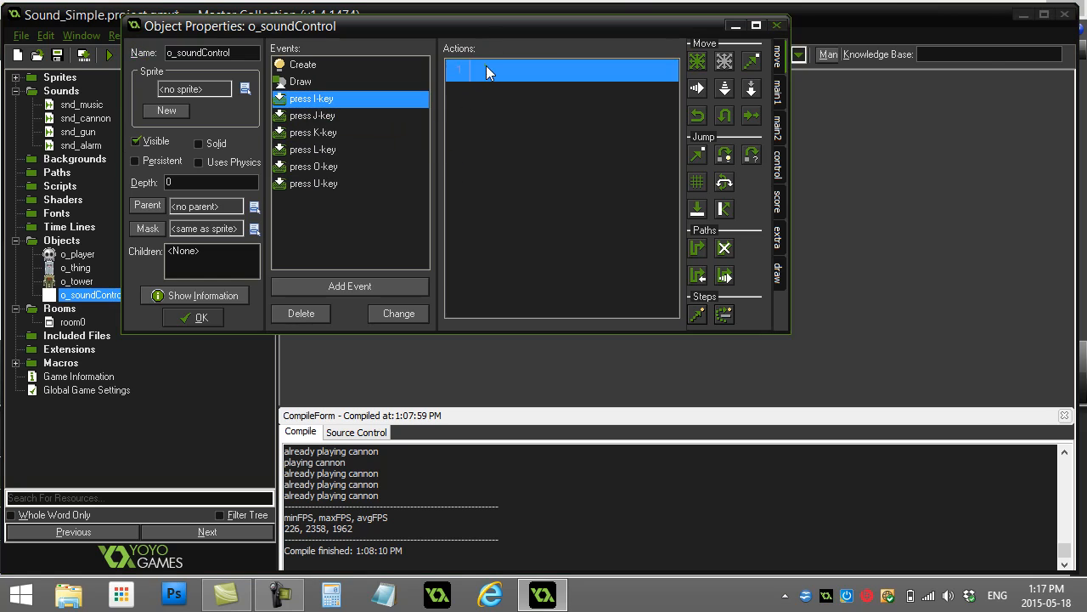
pyautogui.doubleClick(484, 71)
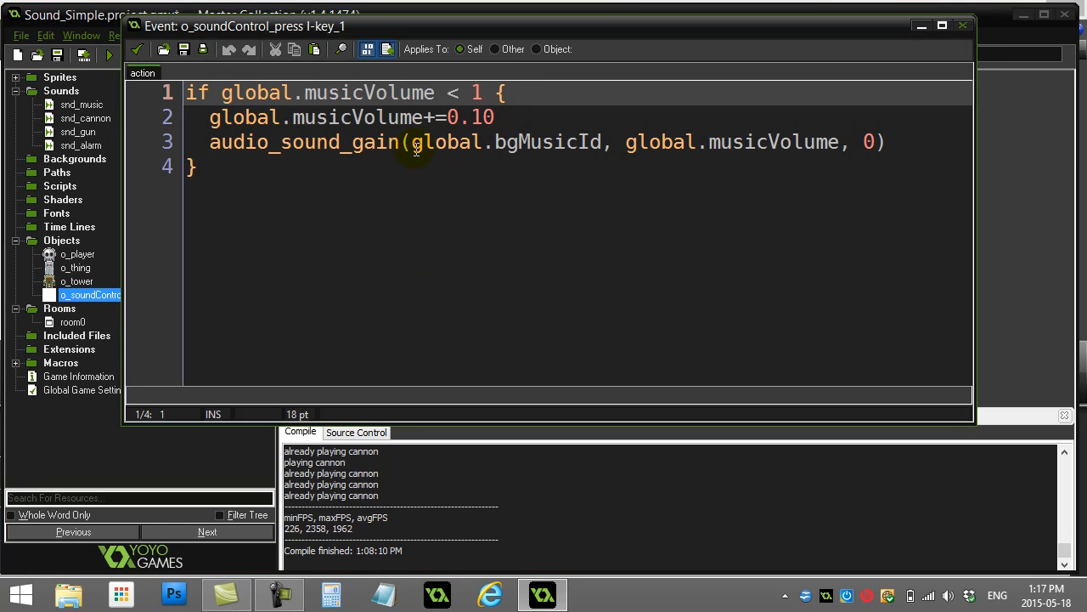
pyautogui.doubleClick(462, 92)
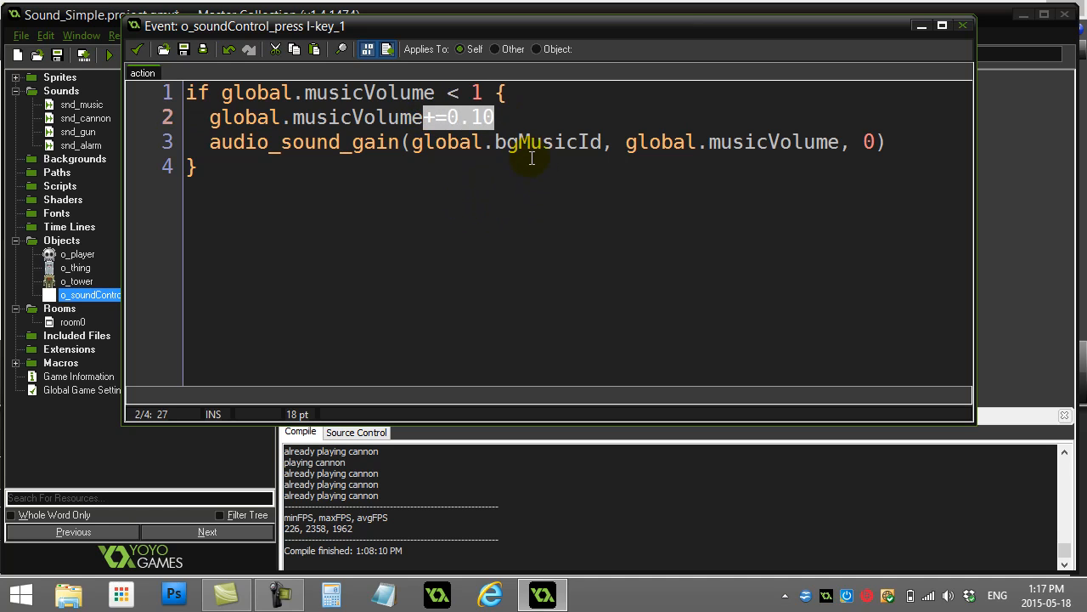
pyautogui.click(194, 166)
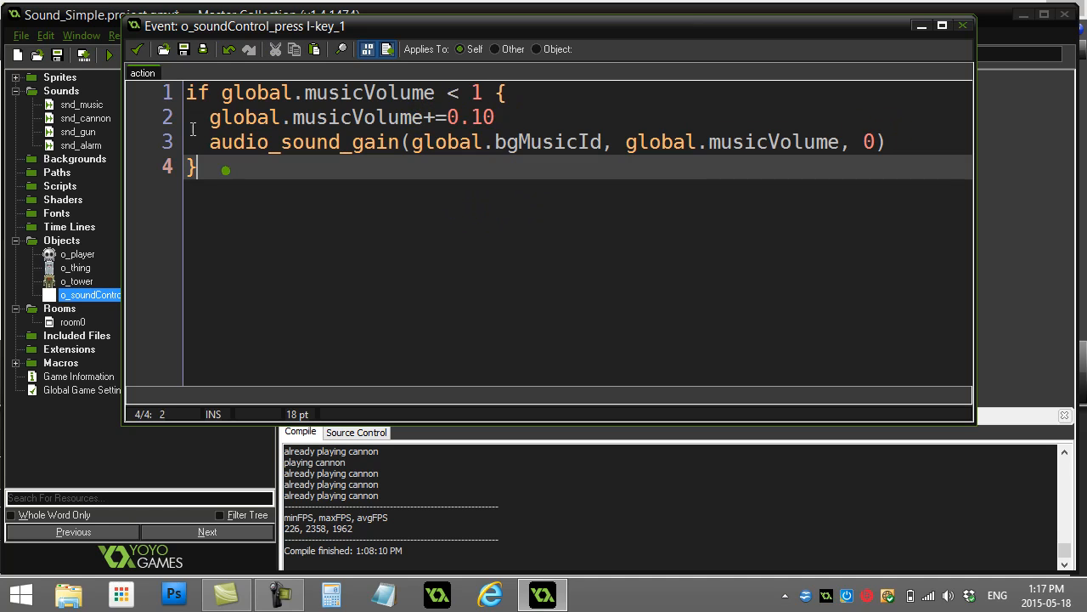
pyautogui.click(135, 48)
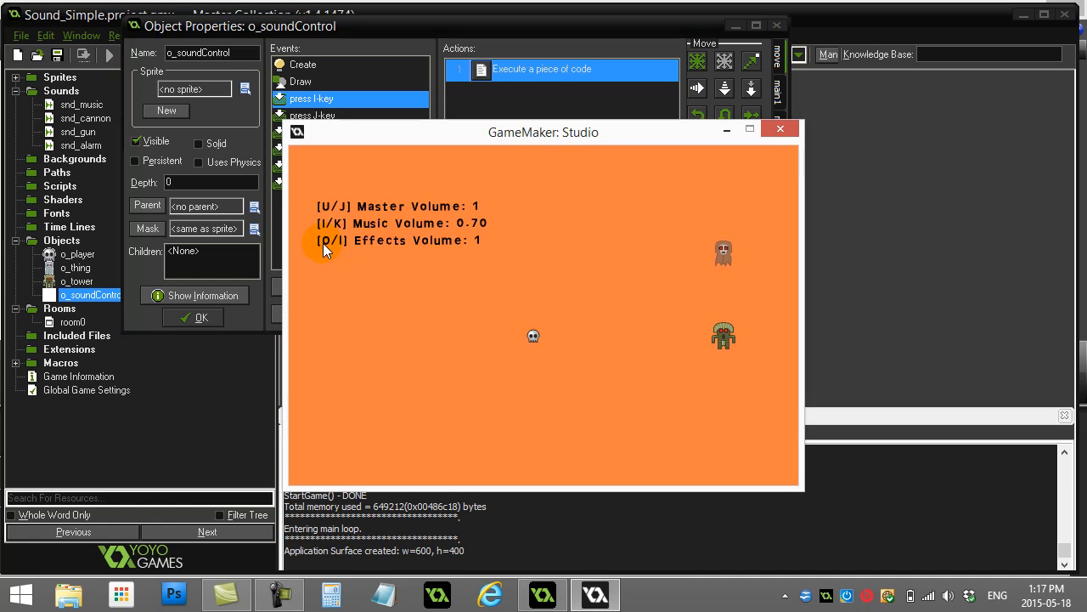
# Step: In the running game lower the music volume with K, raise it back to 1 with I, then close the game
pyautogui.press('k')
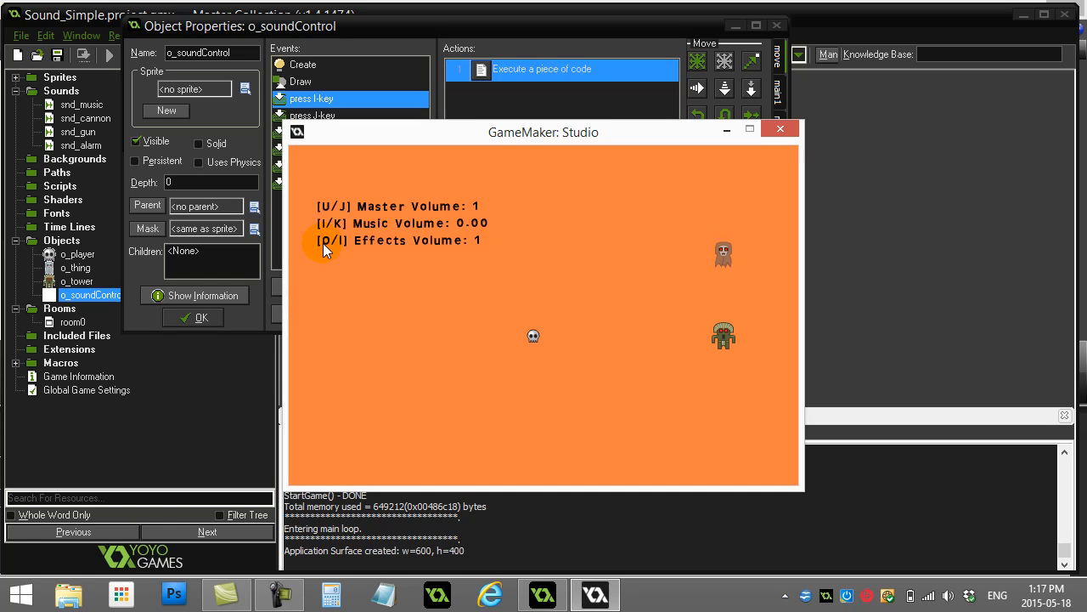
pyautogui.press('i')
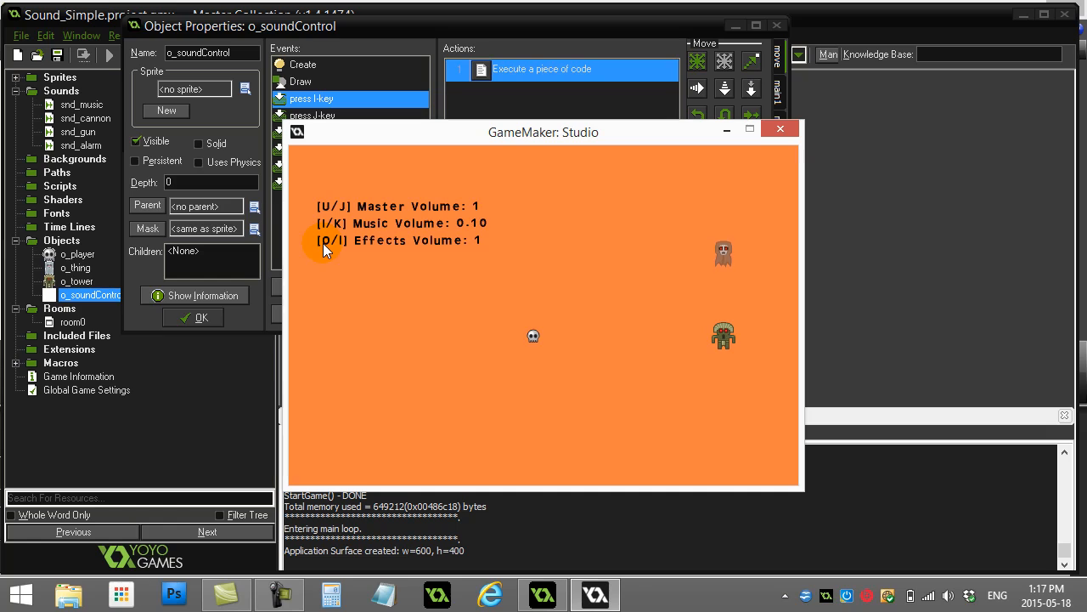
pyautogui.press('i')
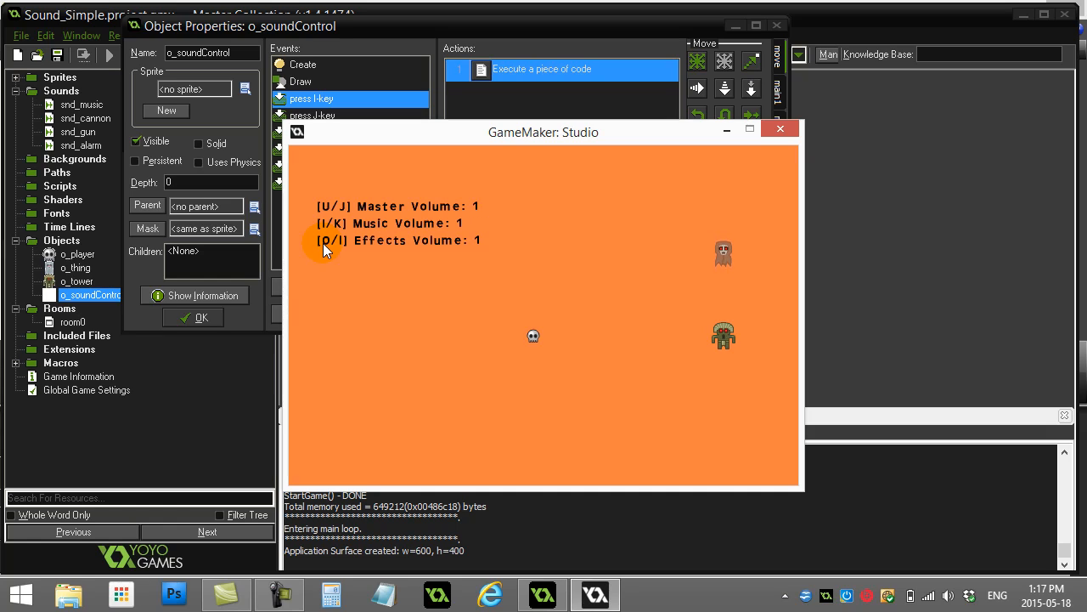
pyautogui.click(778, 129)
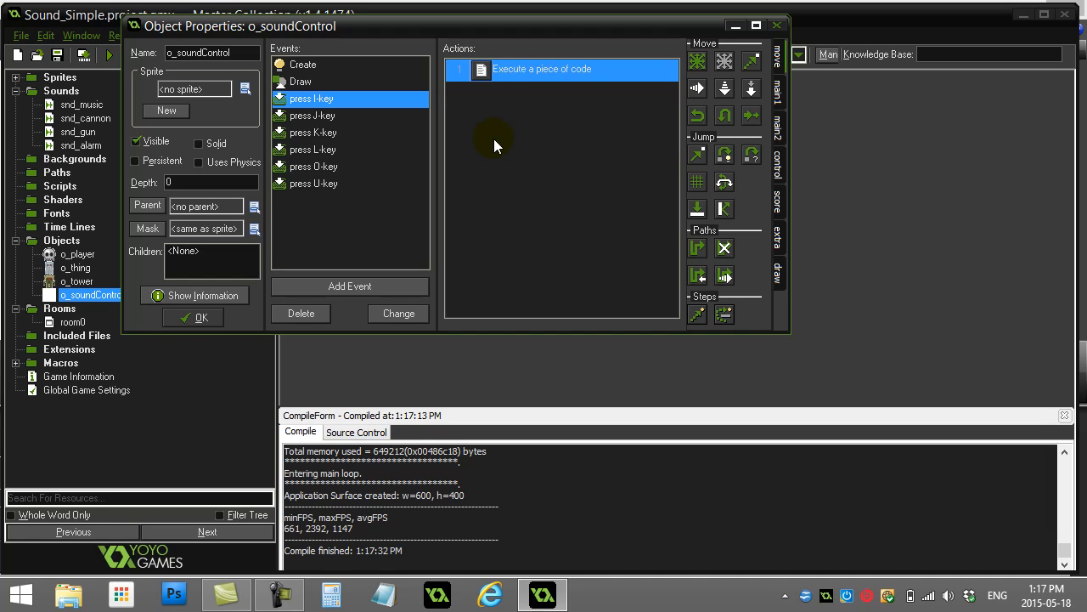
pyautogui.moveTo(482, 103)
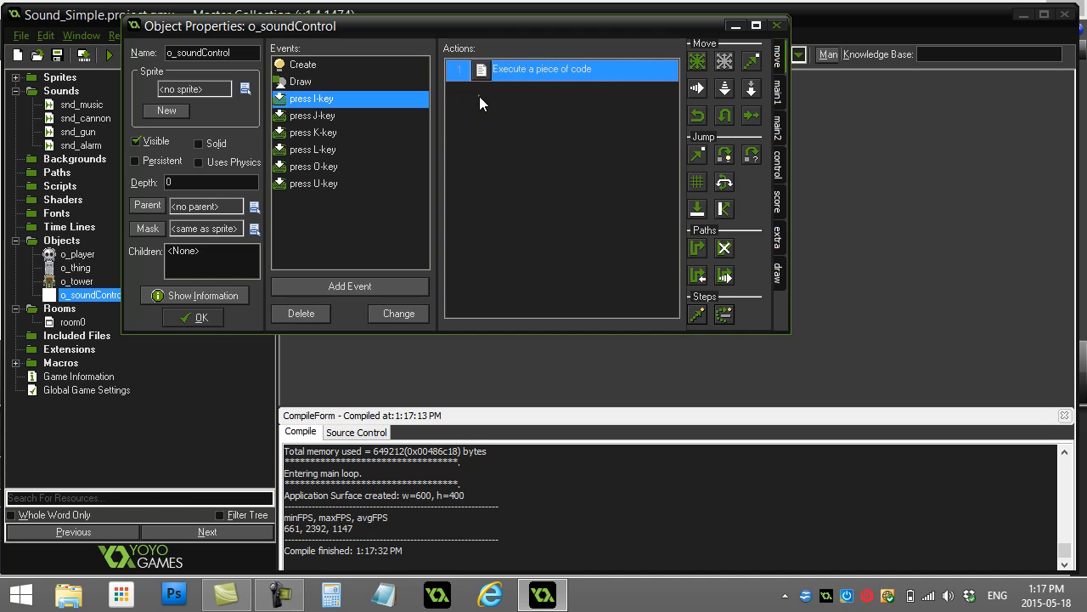
pyautogui.moveTo(477, 104)
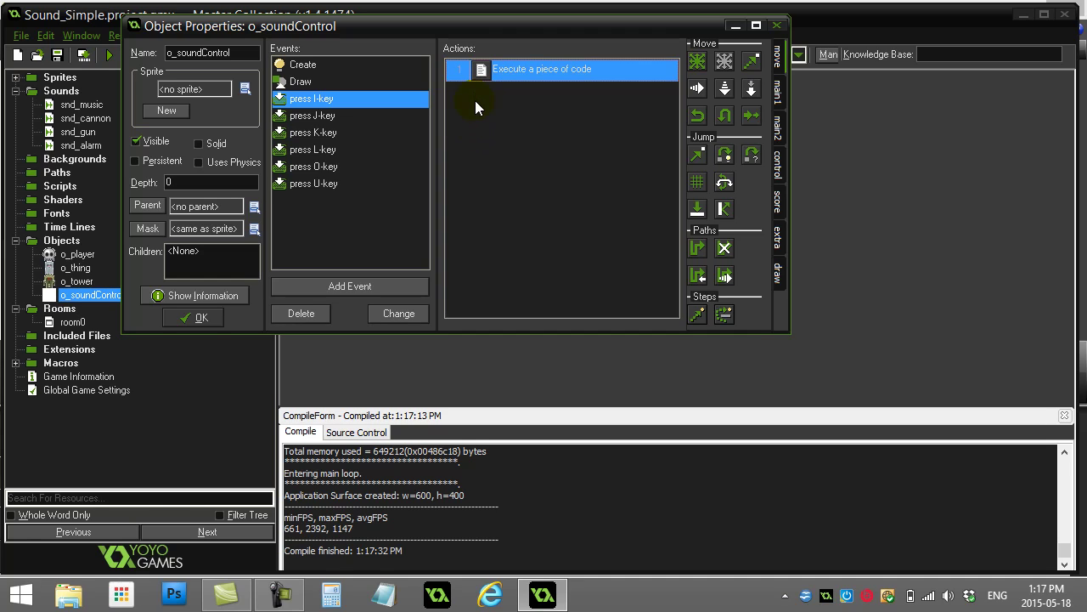
pyautogui.click(313, 183)
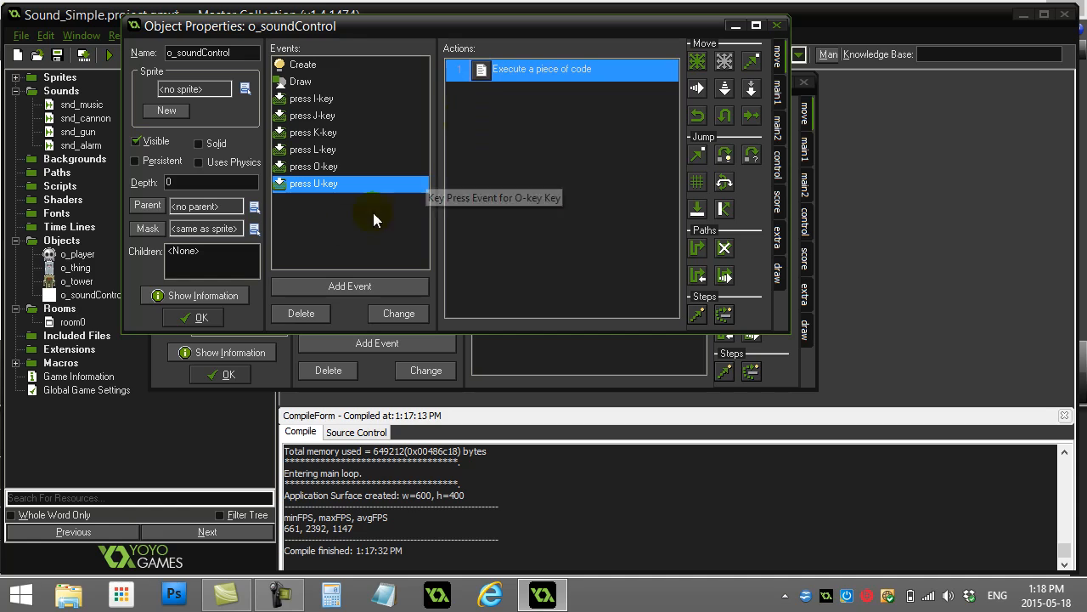
pyautogui.moveTo(347, 225)
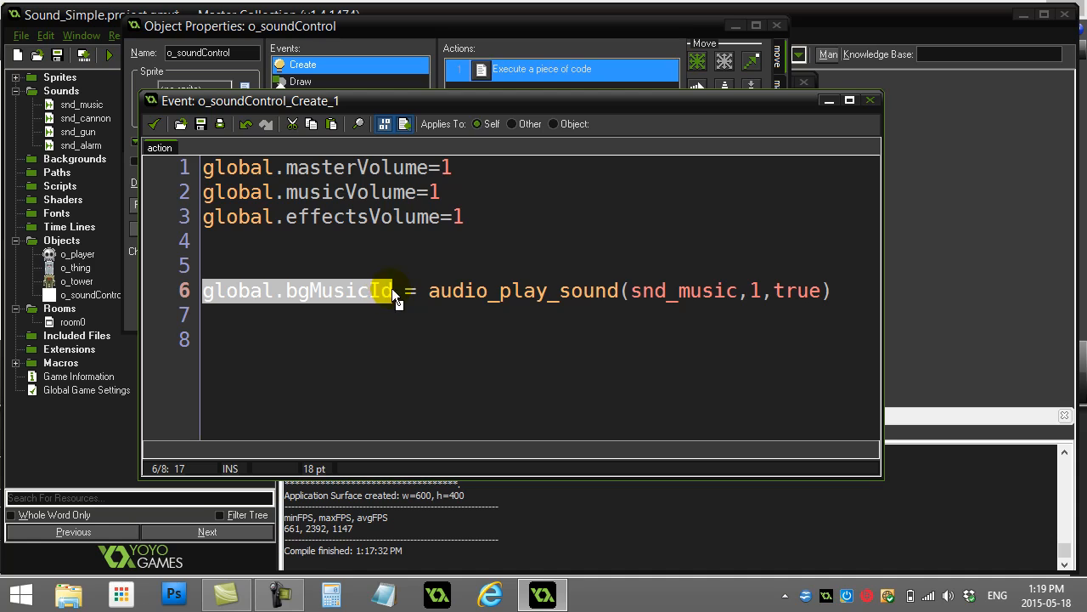
pyautogui.click(297, 265)
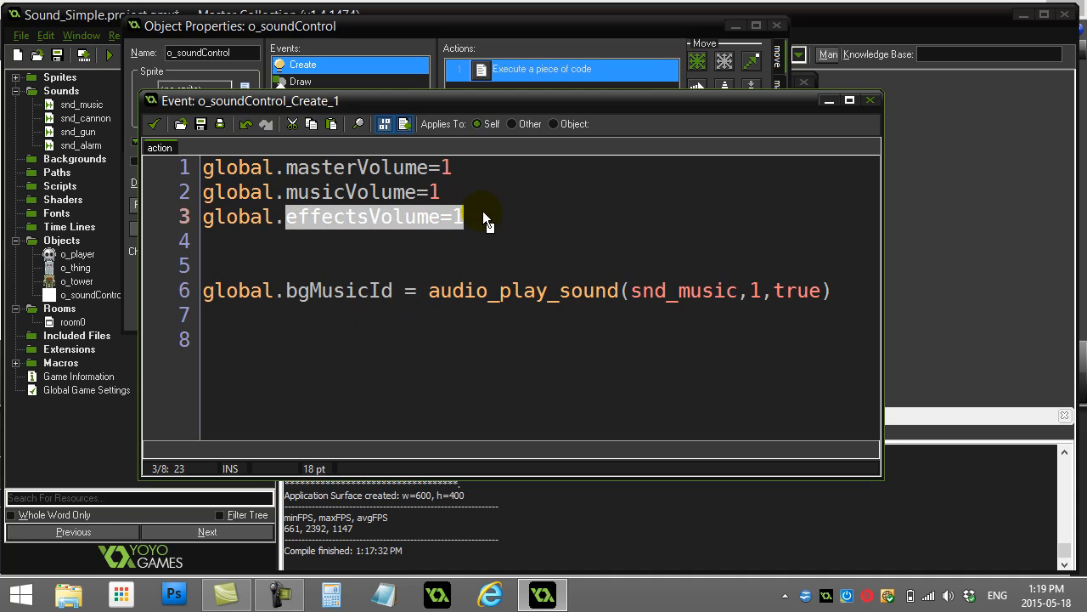
pyautogui.click(387, 241)
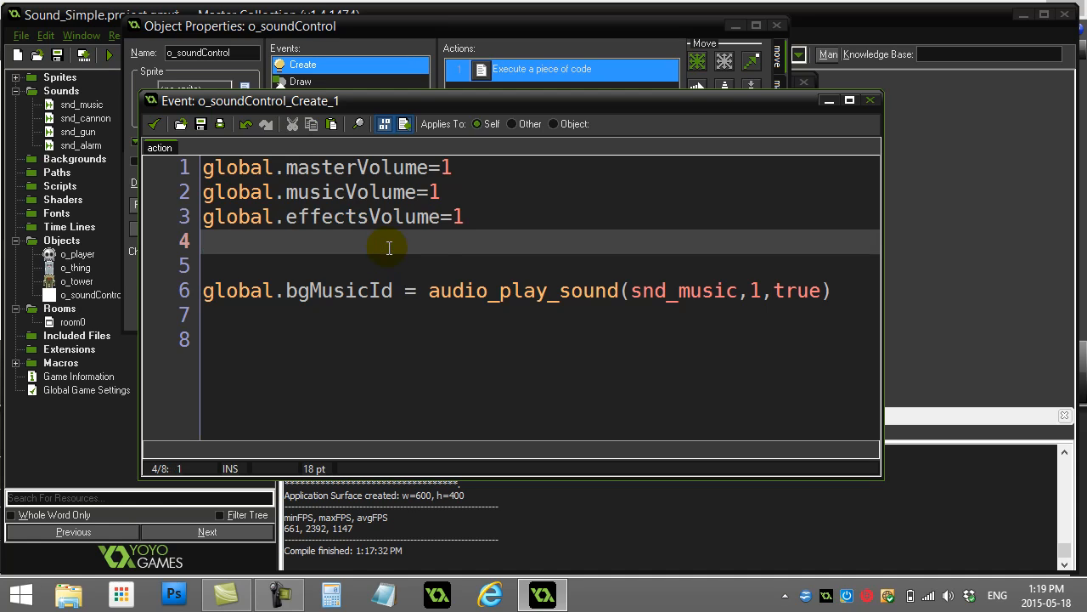
pyautogui.moveTo(372, 241)
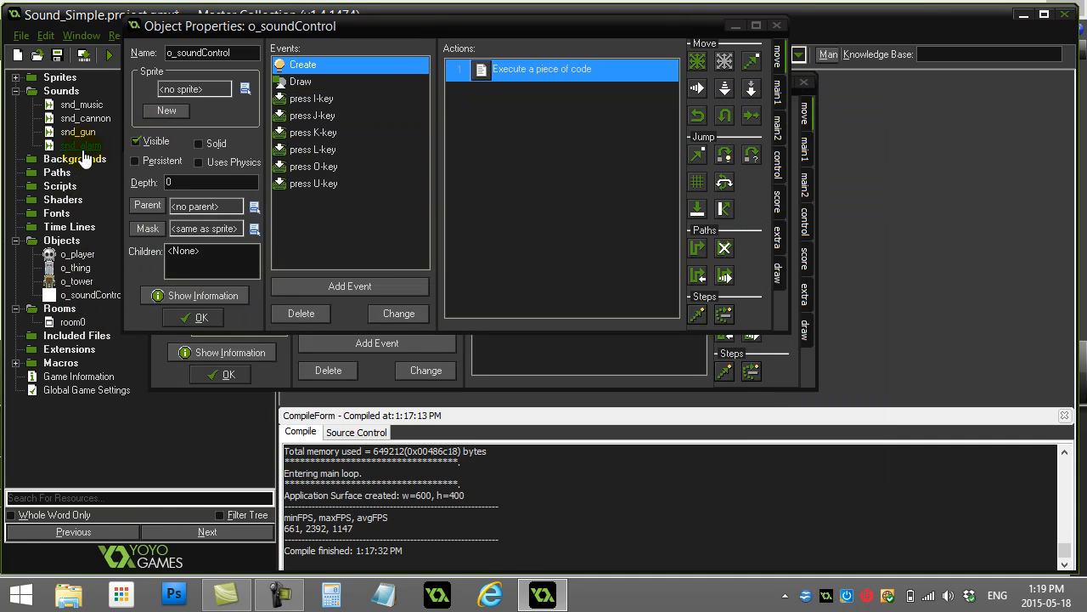
pyautogui.doubleClick(77, 282)
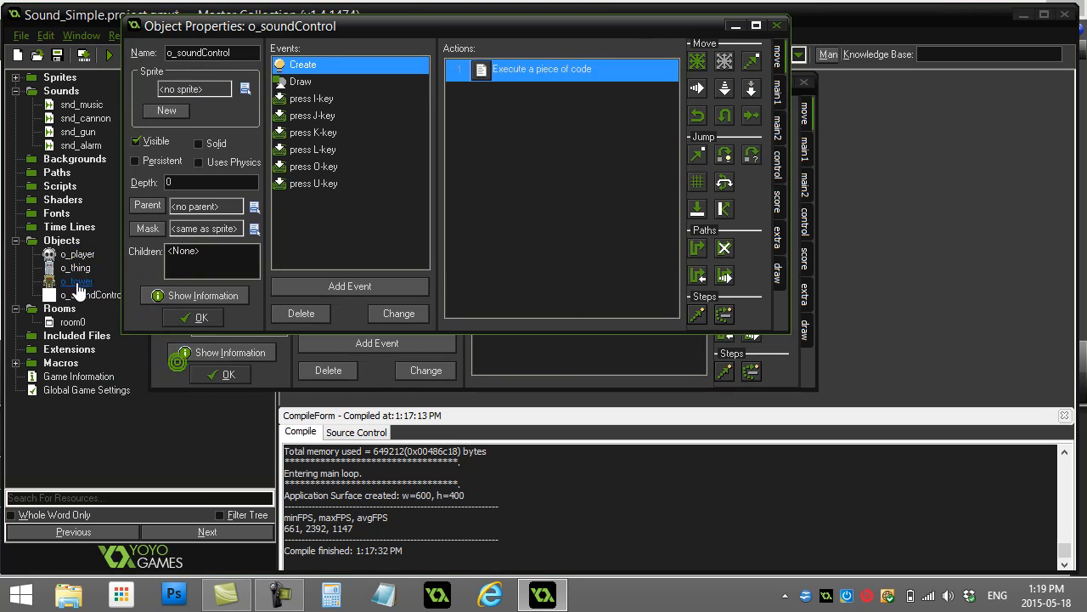
pyautogui.doubleClick(74, 267)
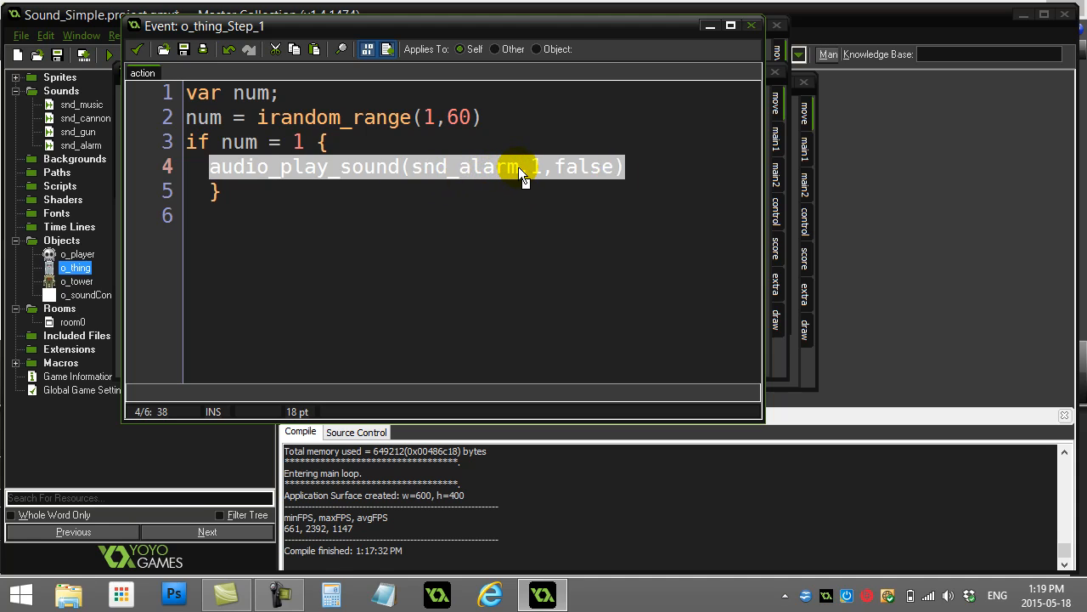
pyautogui.click(248, 193)
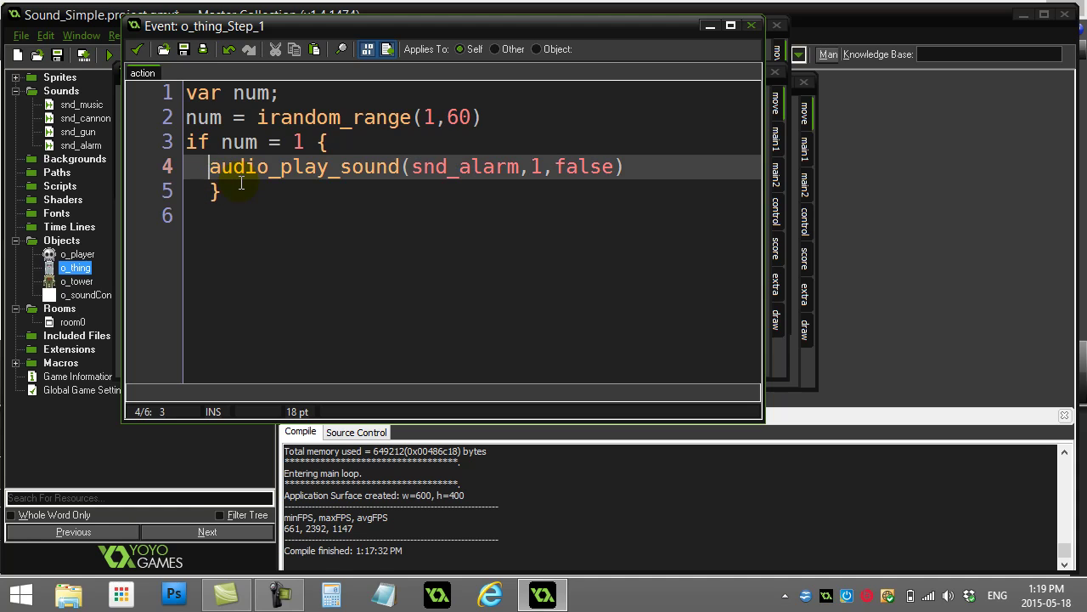
pyautogui.doubleClick(465, 167)
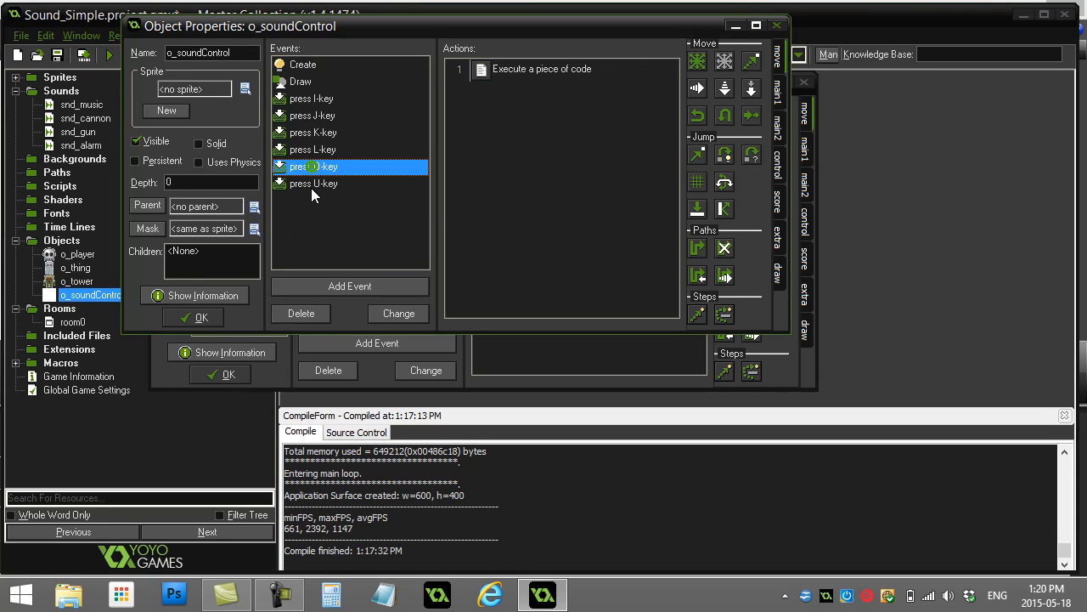
pyautogui.moveTo(313, 153)
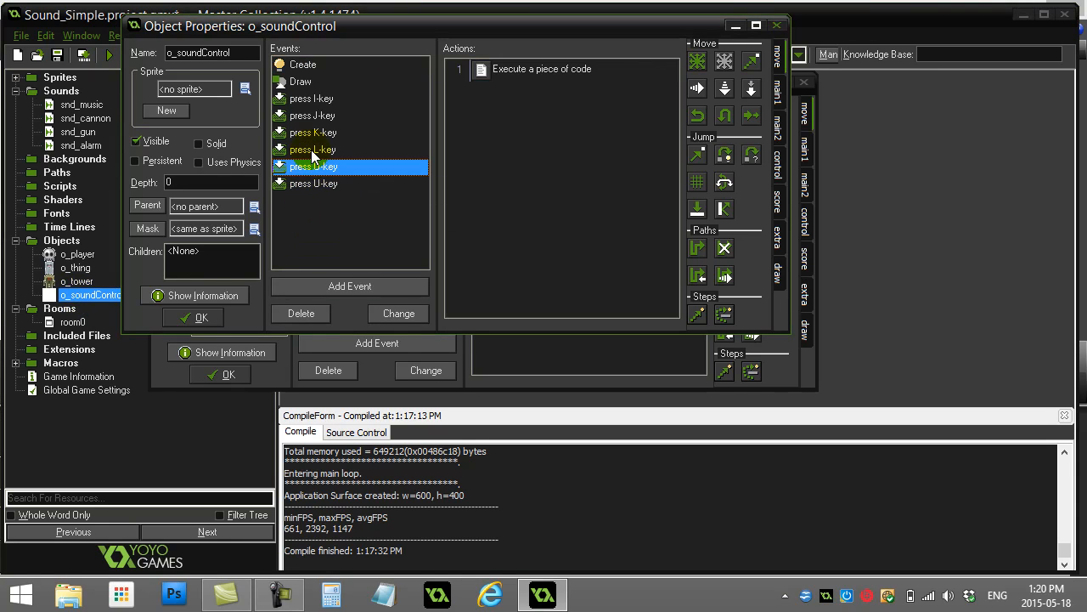
# Step: In the L-key code add audio_sound_gain(snd_alarm, global.effectsVolume, 0) after the 0.10 decrement
pyautogui.click(313, 149)
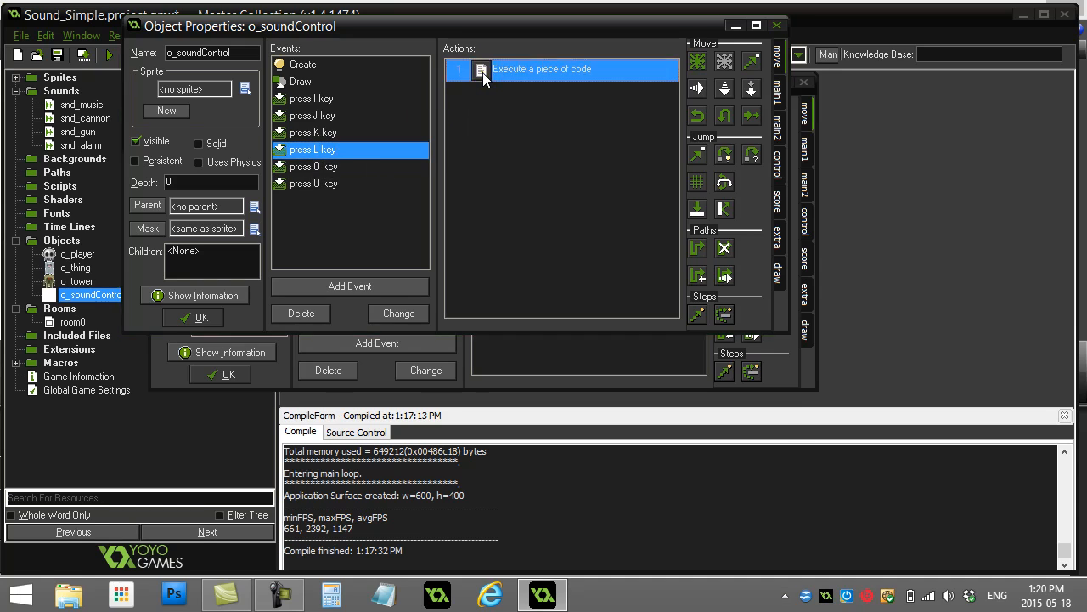
pyautogui.doubleClick(540, 68)
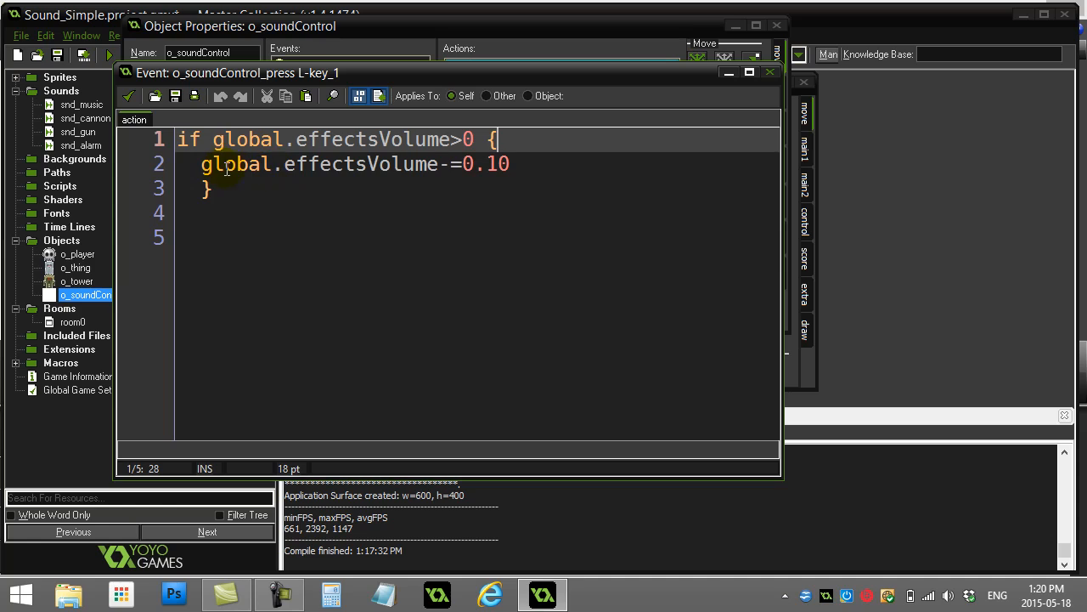
pyautogui.click(510, 163)
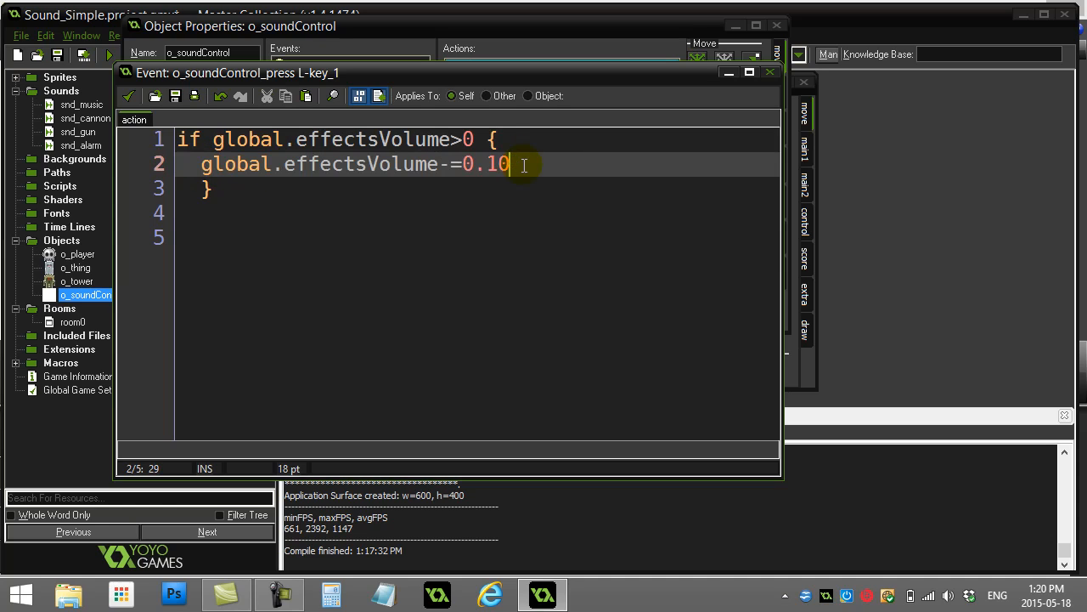
pyautogui.write('audio_pla')
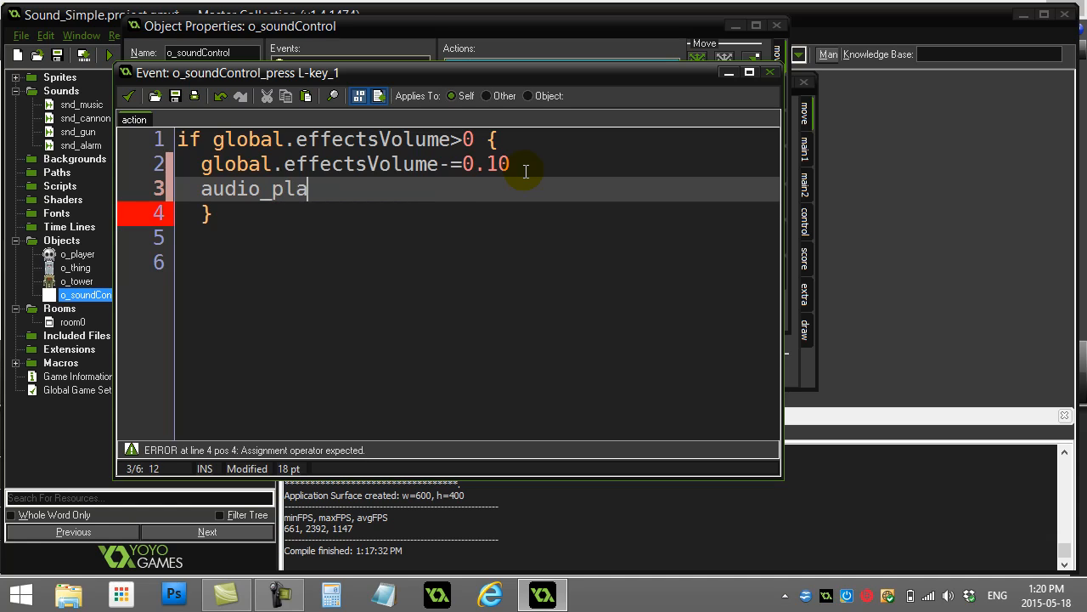
pyautogui.write('sound_')
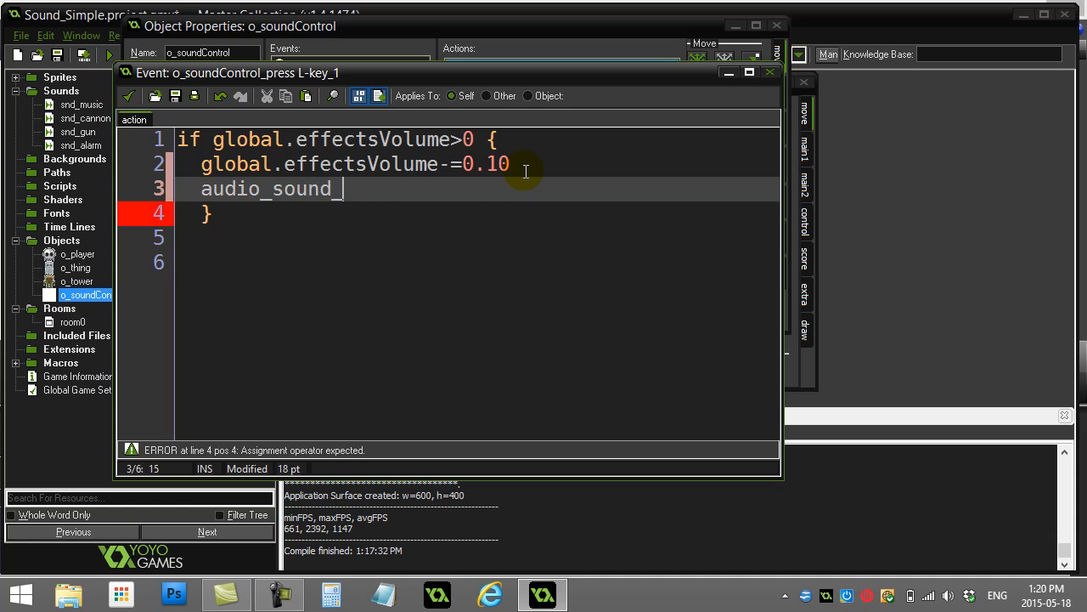
pyautogui.write('gain(')
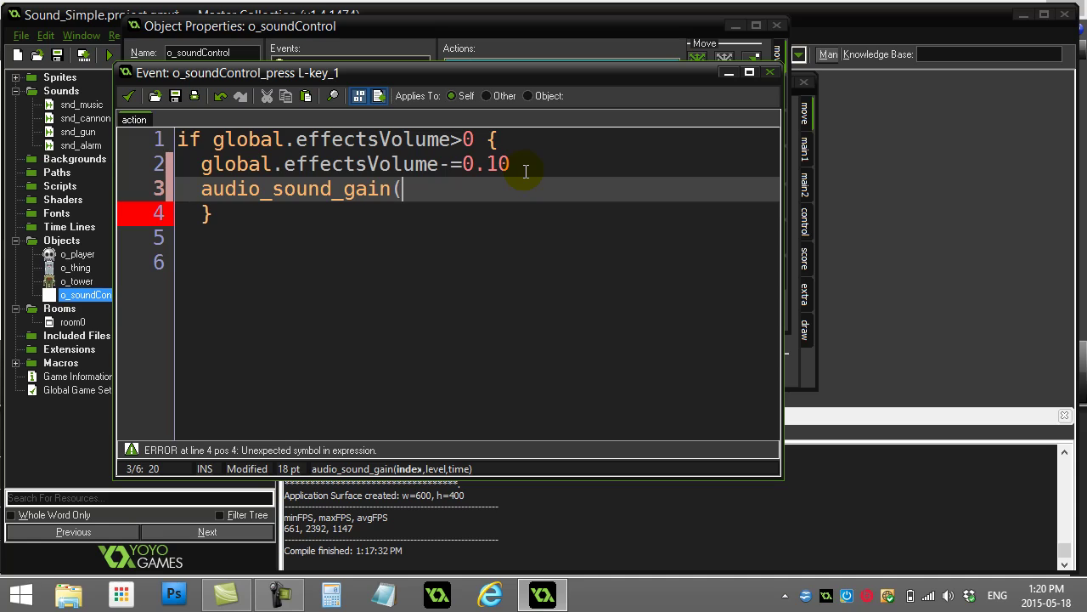
pyautogui.write('snd_alarm')
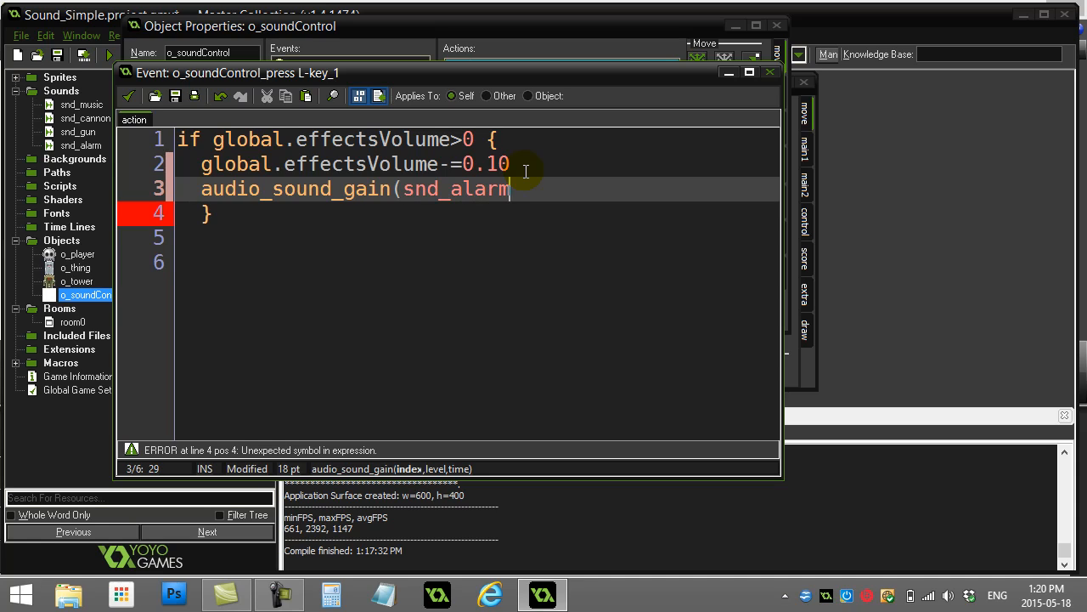
pyautogui.write(',')
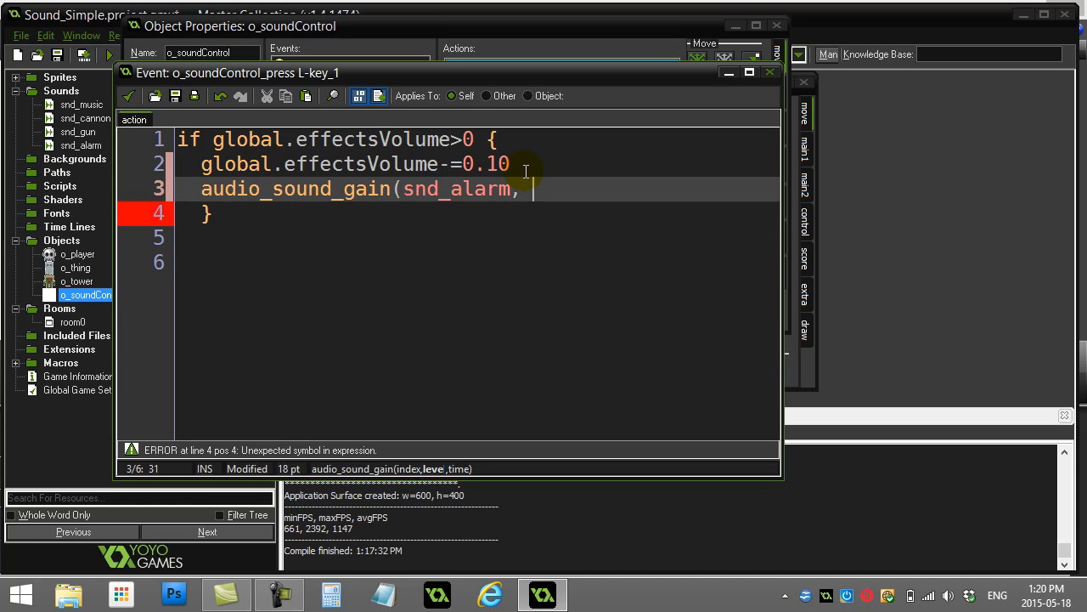
pyautogui.write('global.')
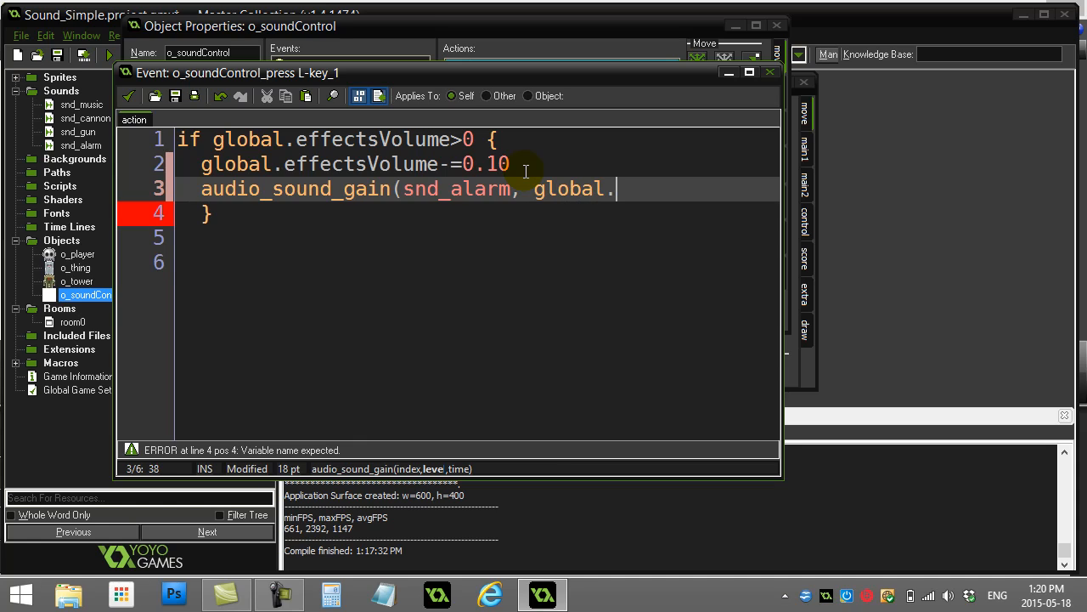
pyautogui.write('effectsVolume,')
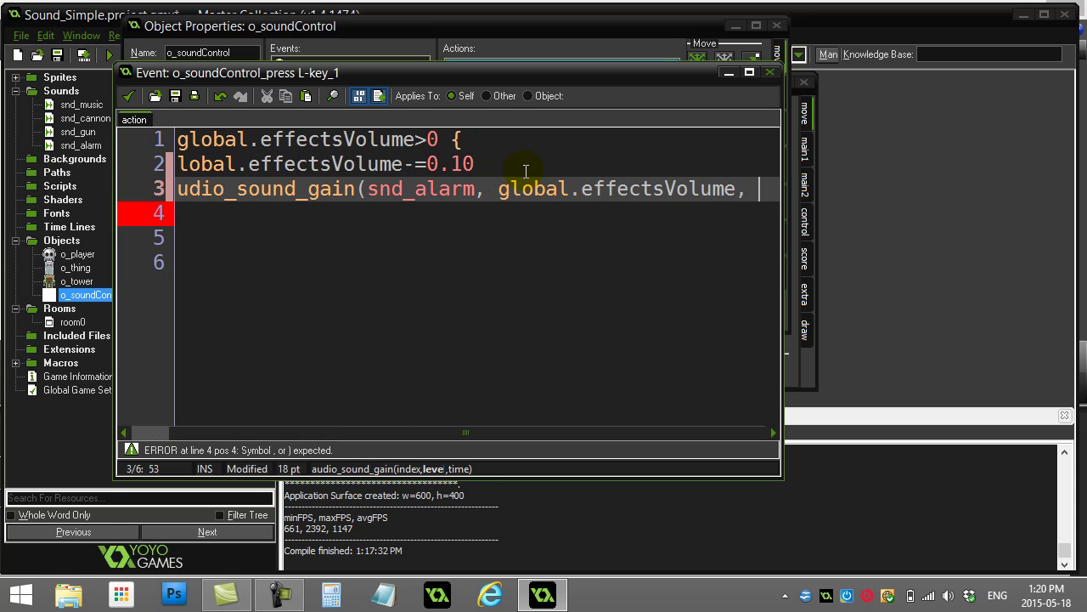
pyautogui.write('0)')
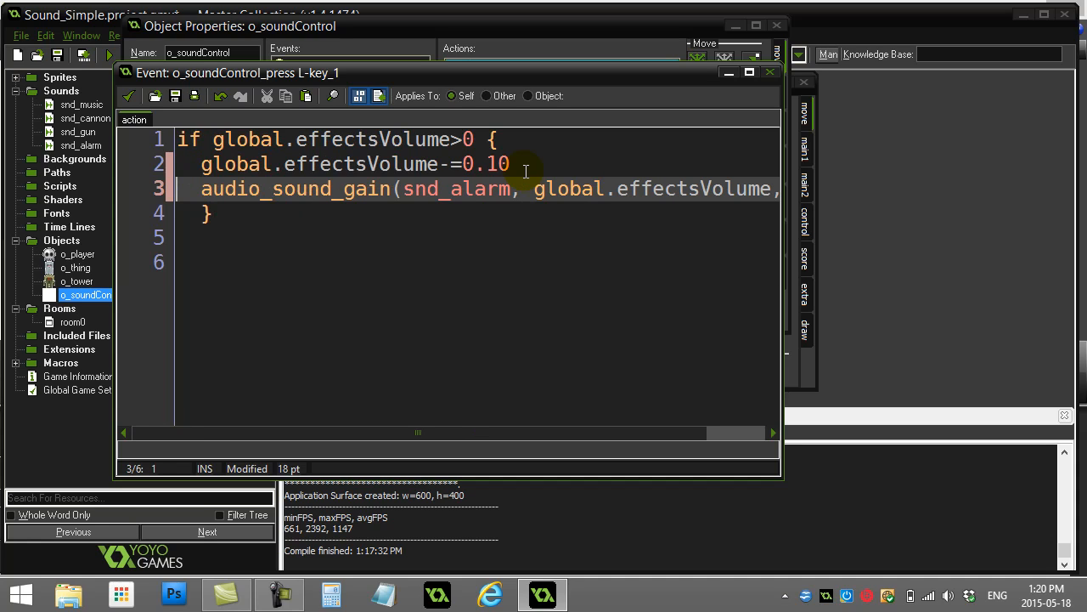
pyautogui.moveTo(785, 272)
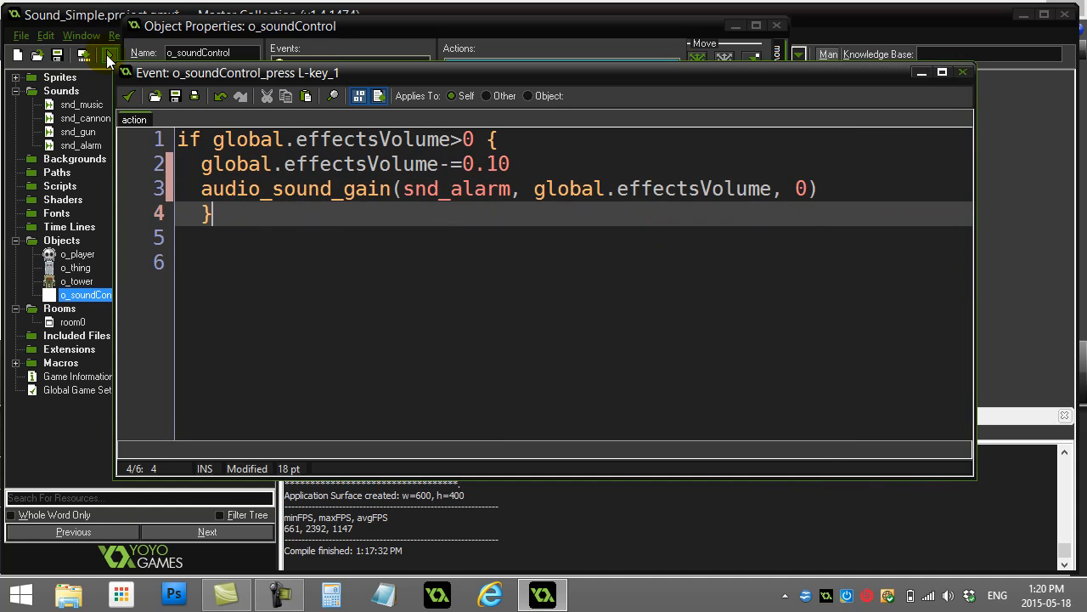
pyautogui.moveTo(109, 55)
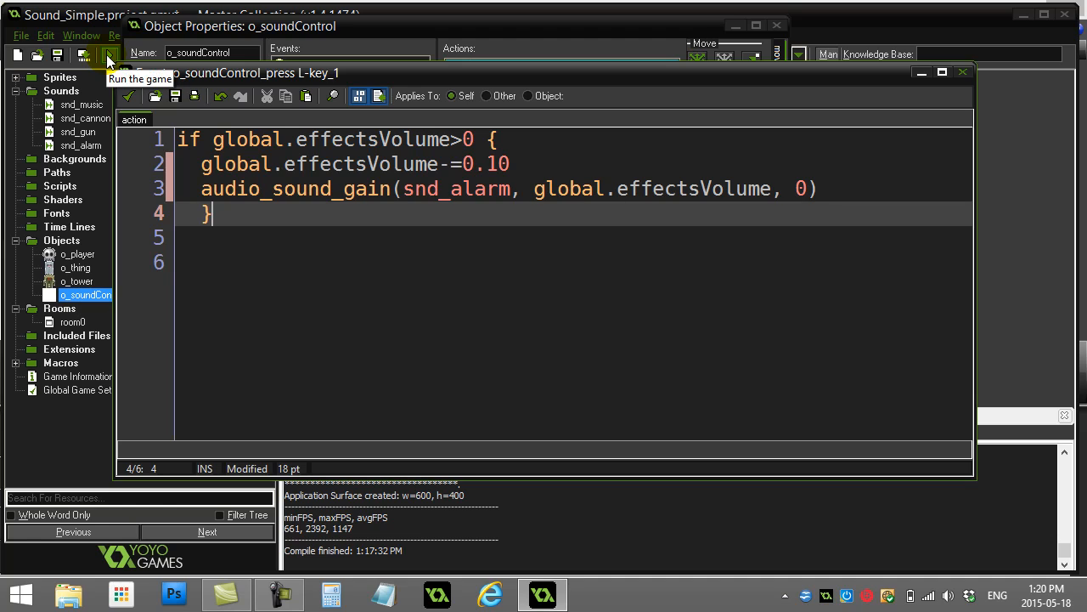
pyautogui.click(109, 54)
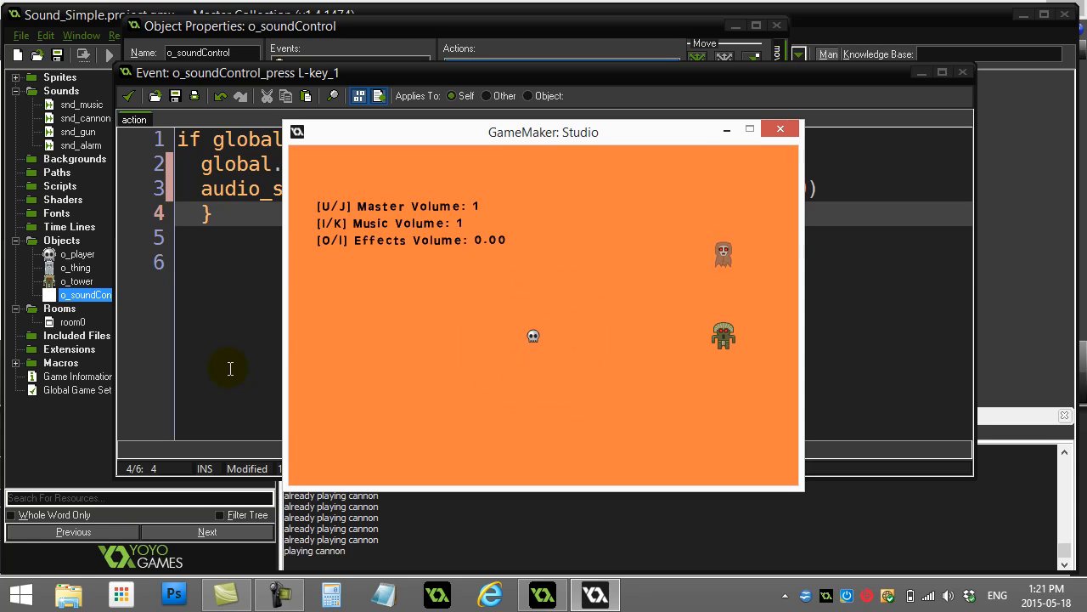
pyautogui.moveTo(416, 316)
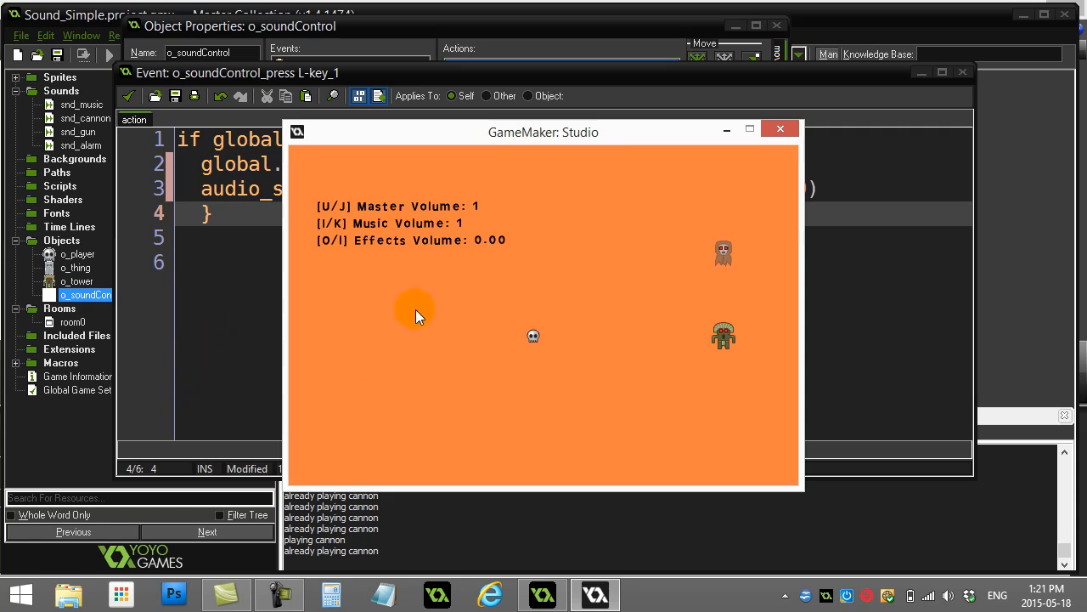
pyautogui.click(778, 130)
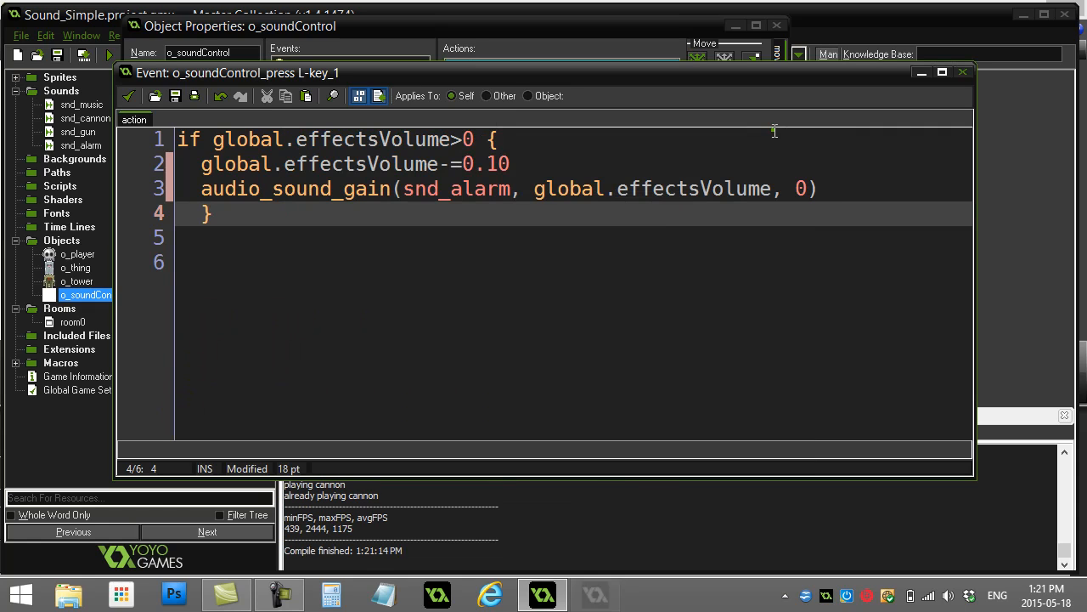
# Step: Add a line audio_sound_gain(snd_cannon, global.effectsVolume, 0) below the snd_alarm call
pyautogui.click(819, 188)
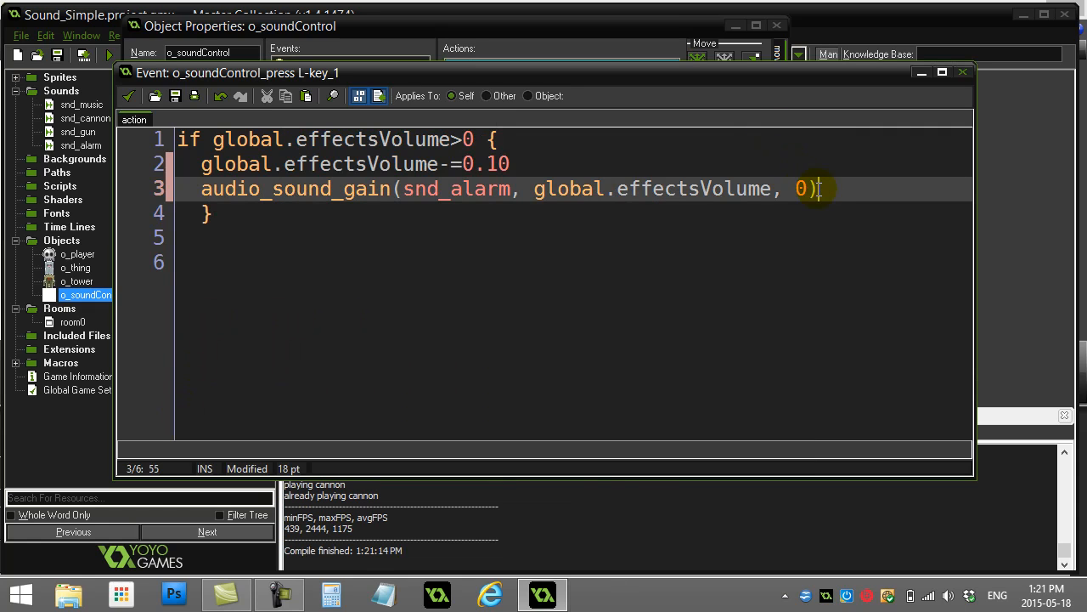
pyautogui.write('audio_sound_gain(snd_ca')
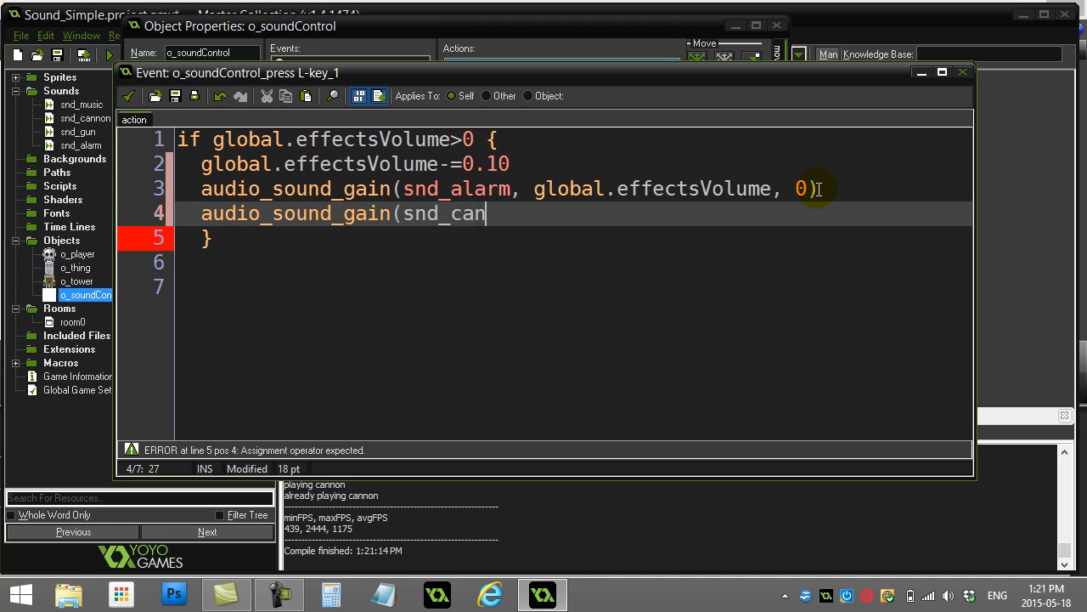
pyautogui.write('non, global.')
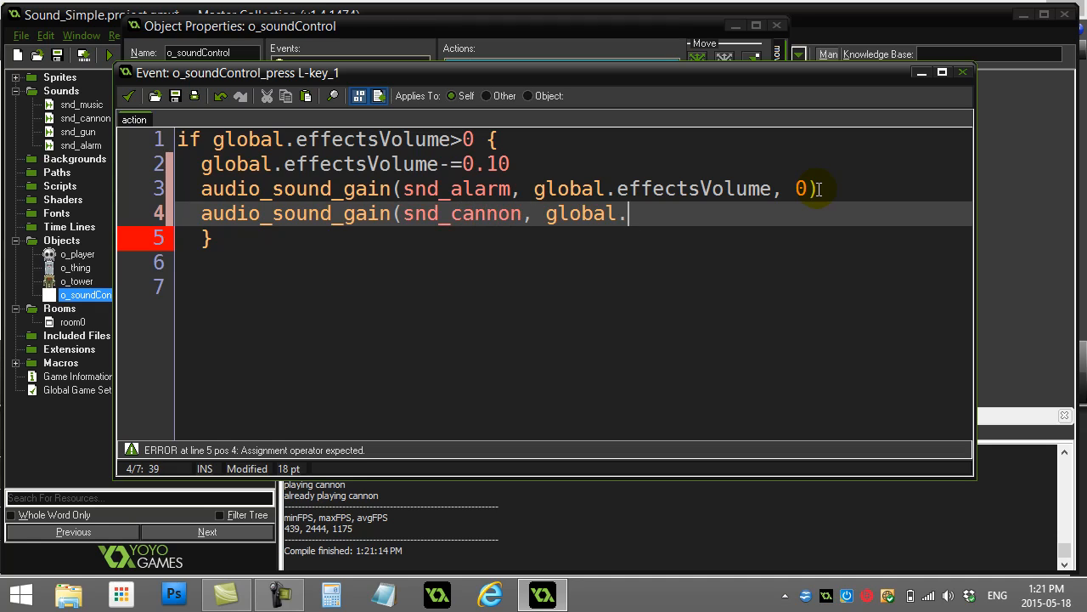
pyautogui.write('effectsVolume')
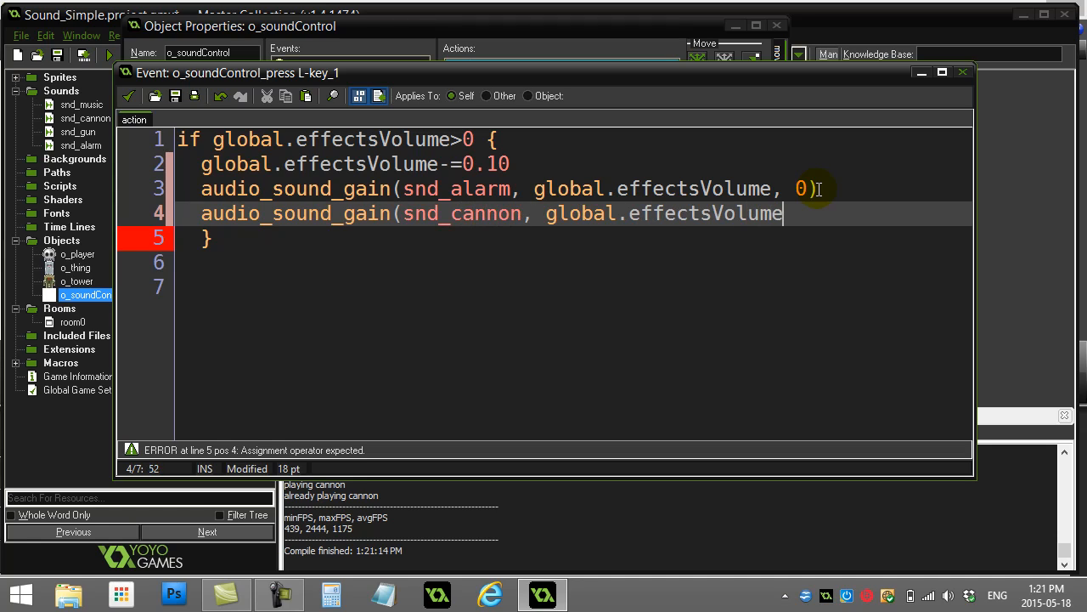
pyautogui.write(', 0)')
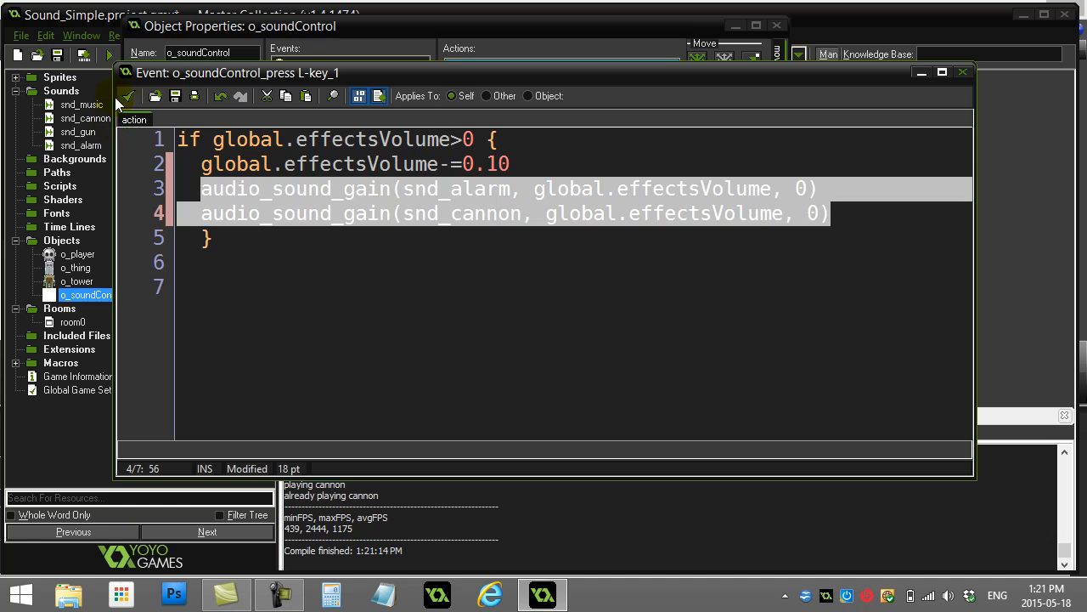
# Step: Save and close the L-key code, then the Create event code, returning to o_soundControl's event list
pyautogui.click(126, 95)
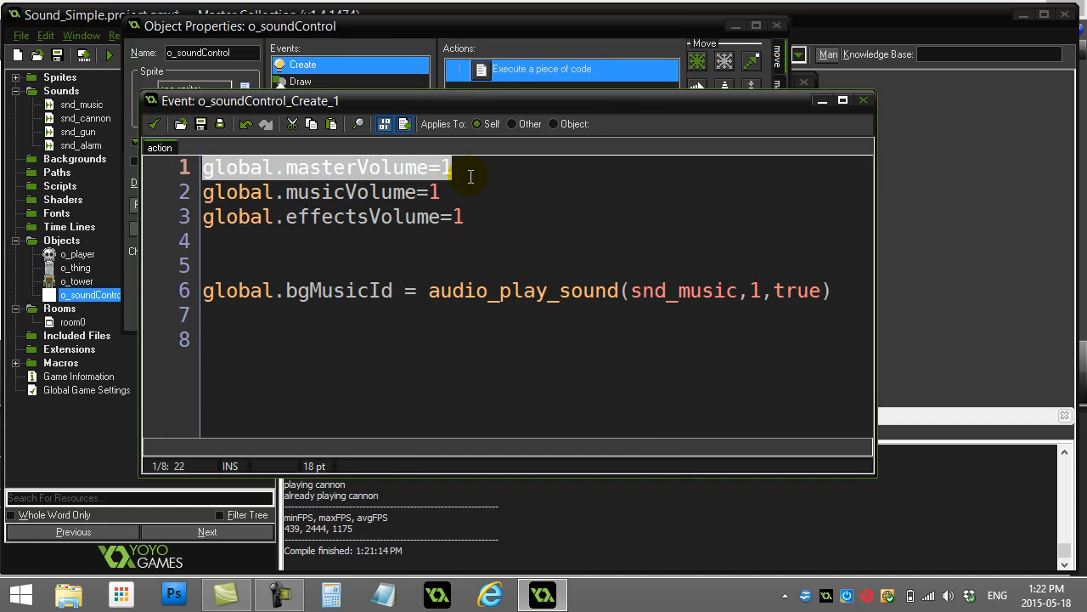
pyautogui.moveTo(503, 224)
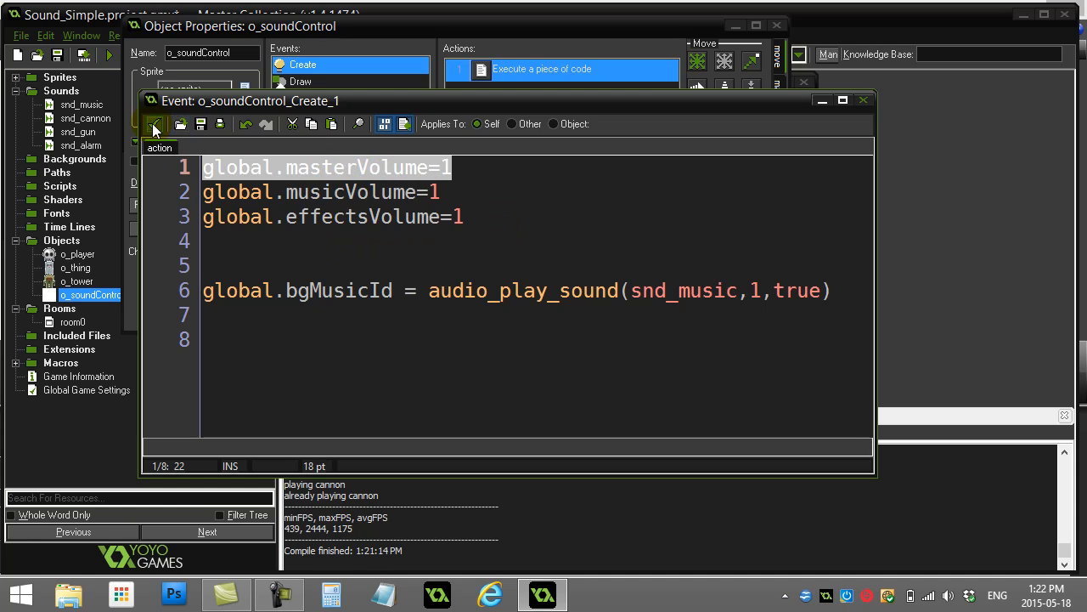
pyautogui.moveTo(156, 124)
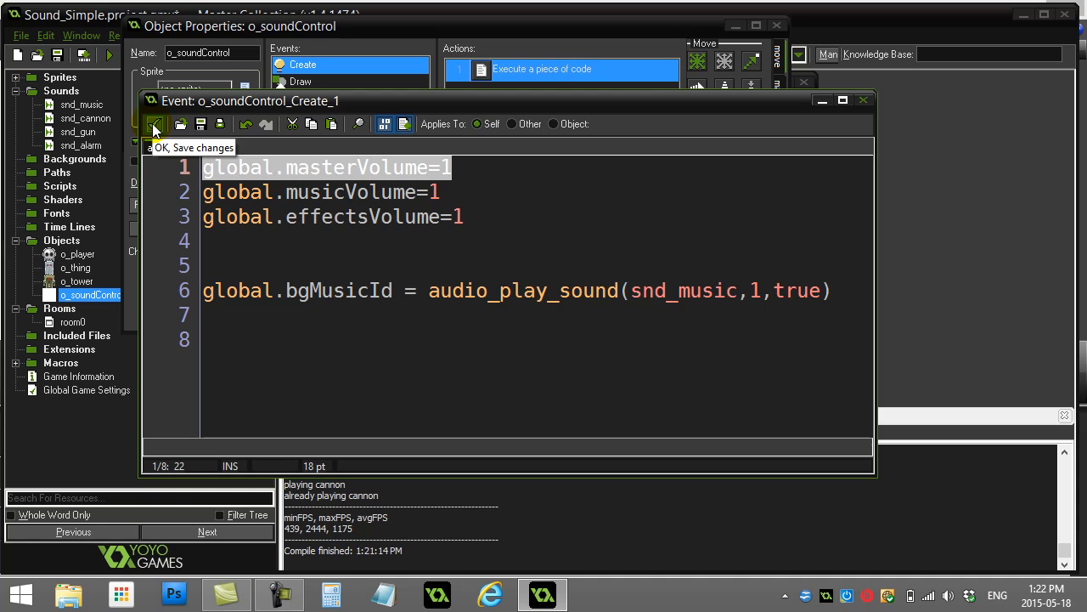
pyautogui.click(156, 124)
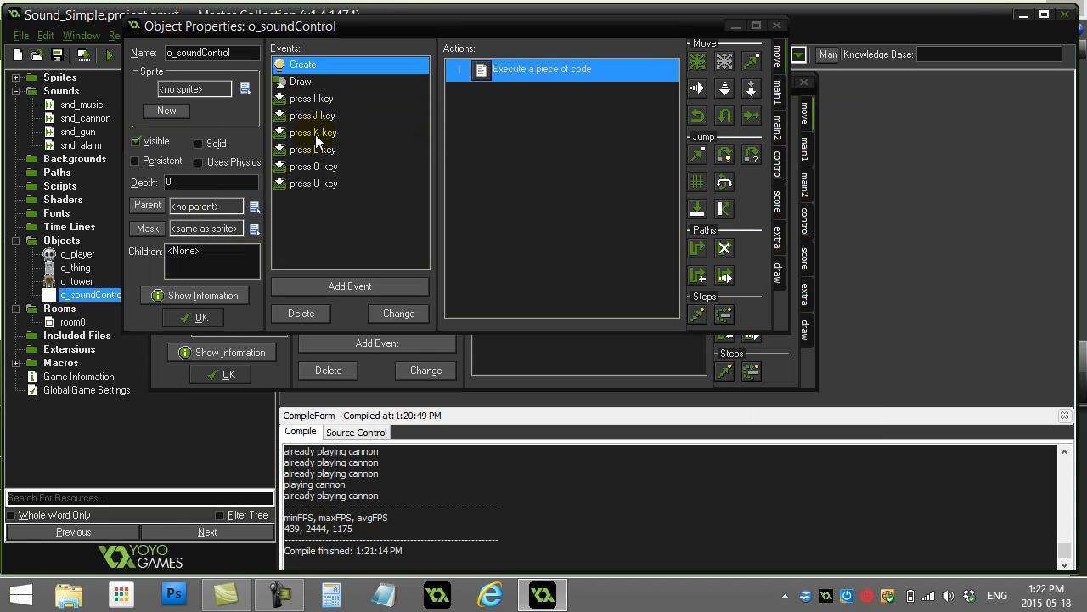
# Step: Open the J-key code and review the global.masterVolume check and its 0.10 decrement
pyautogui.click(301, 313)
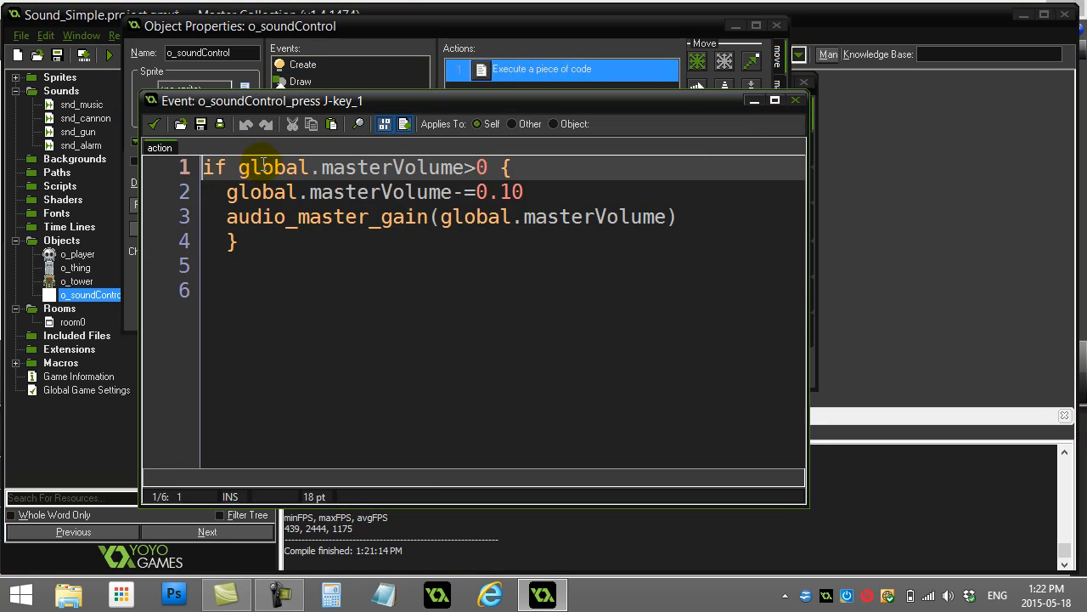
pyautogui.click(526, 191)
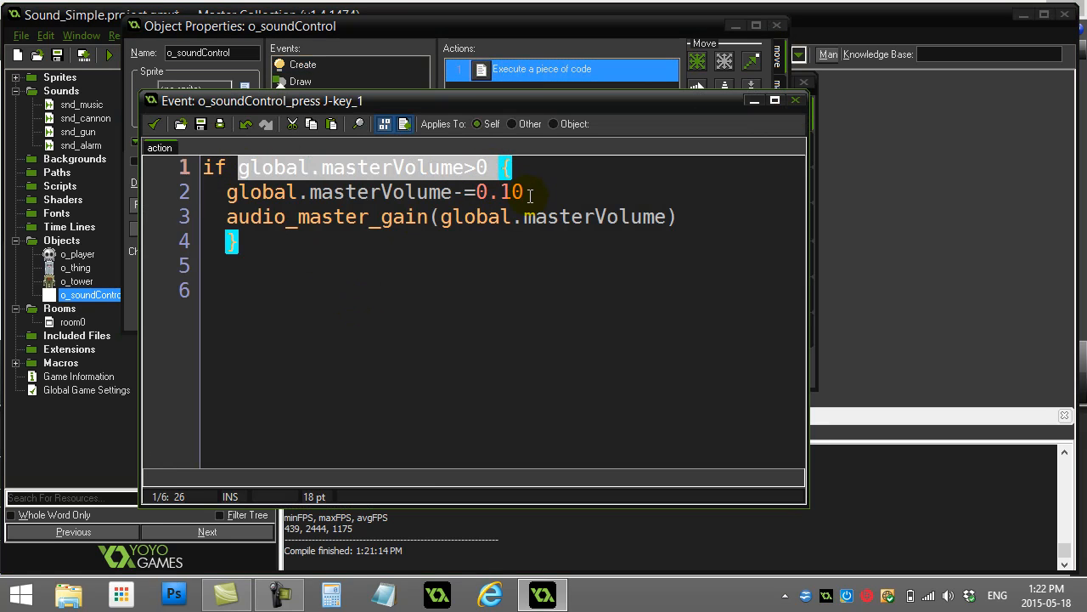
pyautogui.click(238, 241)
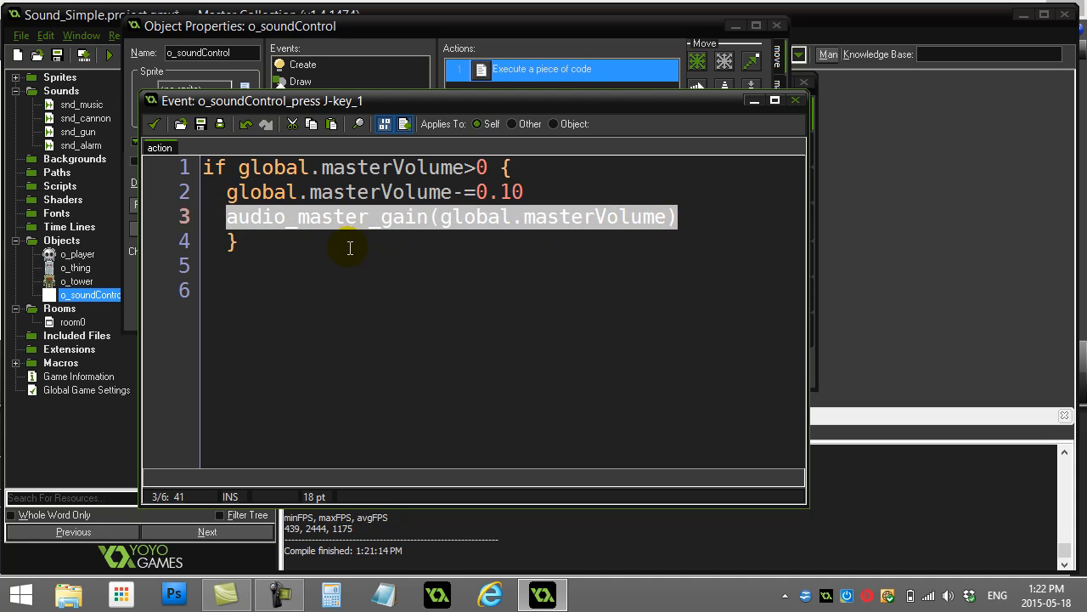
pyautogui.click(241, 241)
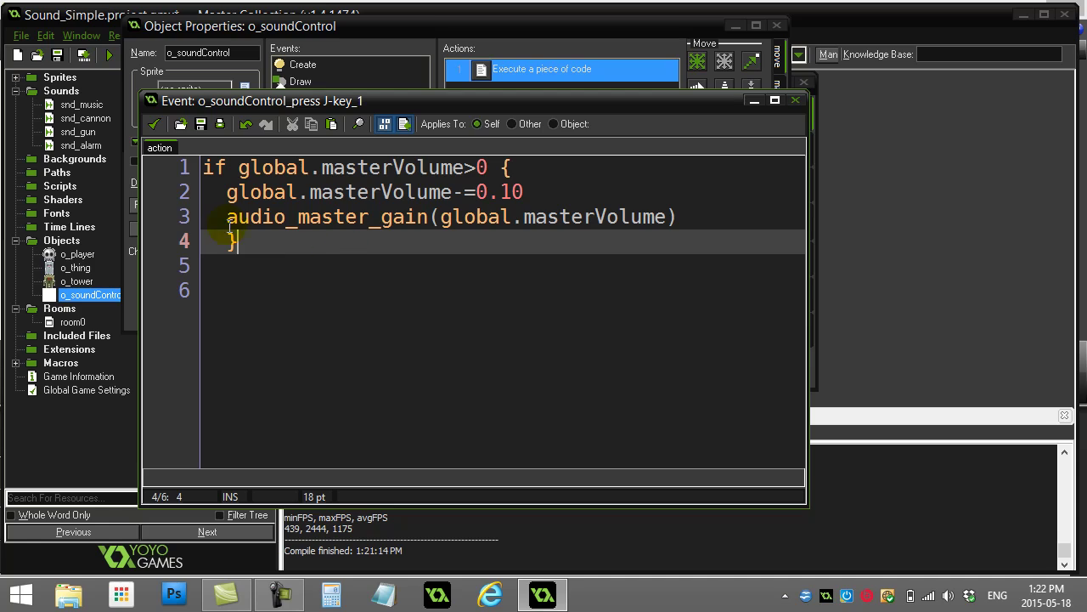
pyautogui.click(229, 217)
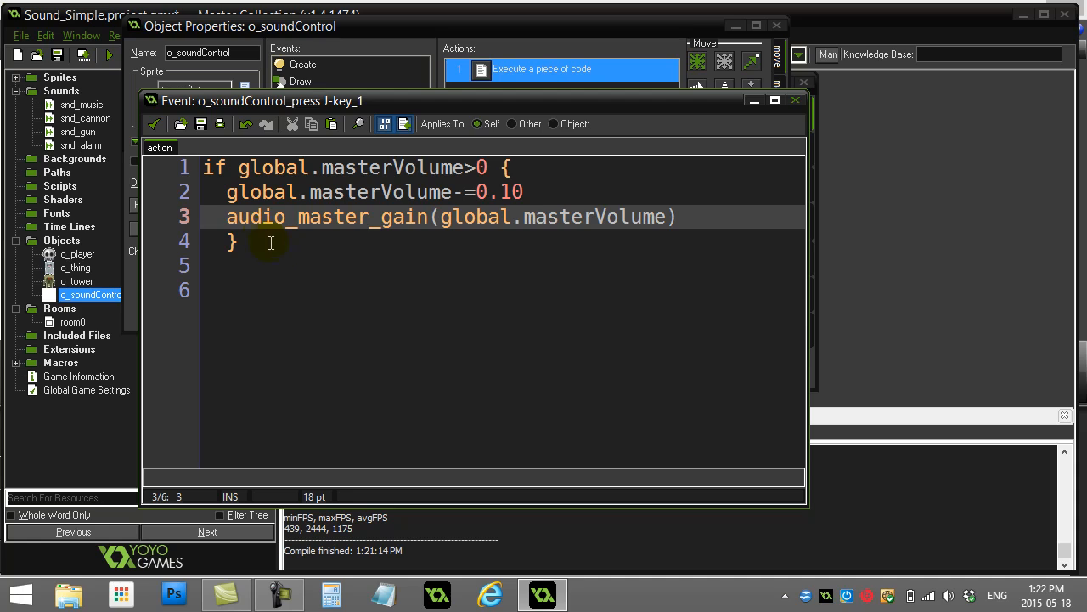
# Step: Review the audio_master_gain call taking global.masterVolume as its argument
pyautogui.click(433, 217)
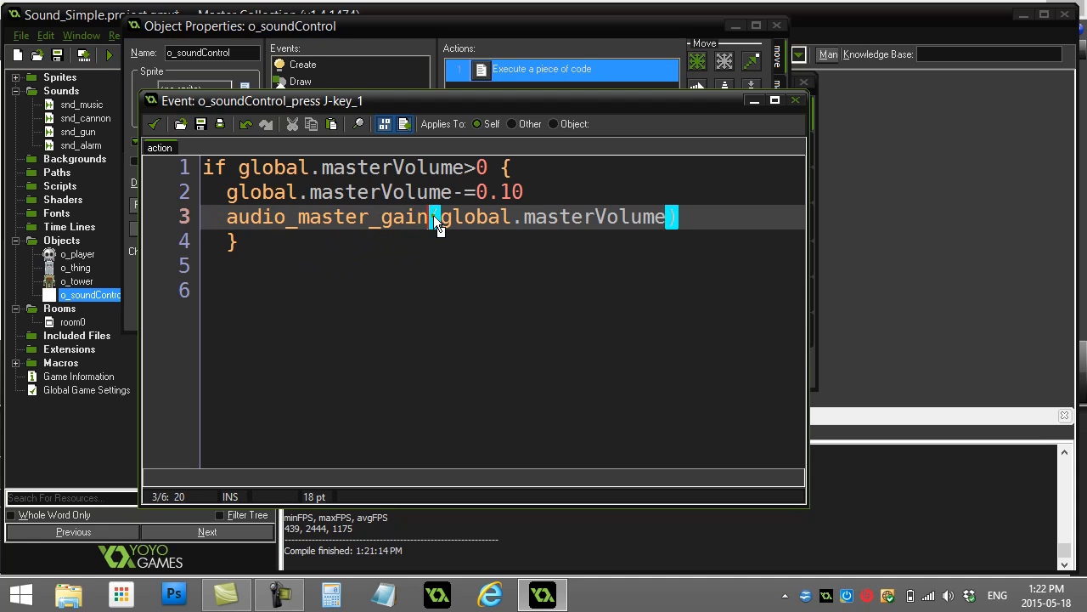
pyautogui.click(435, 217)
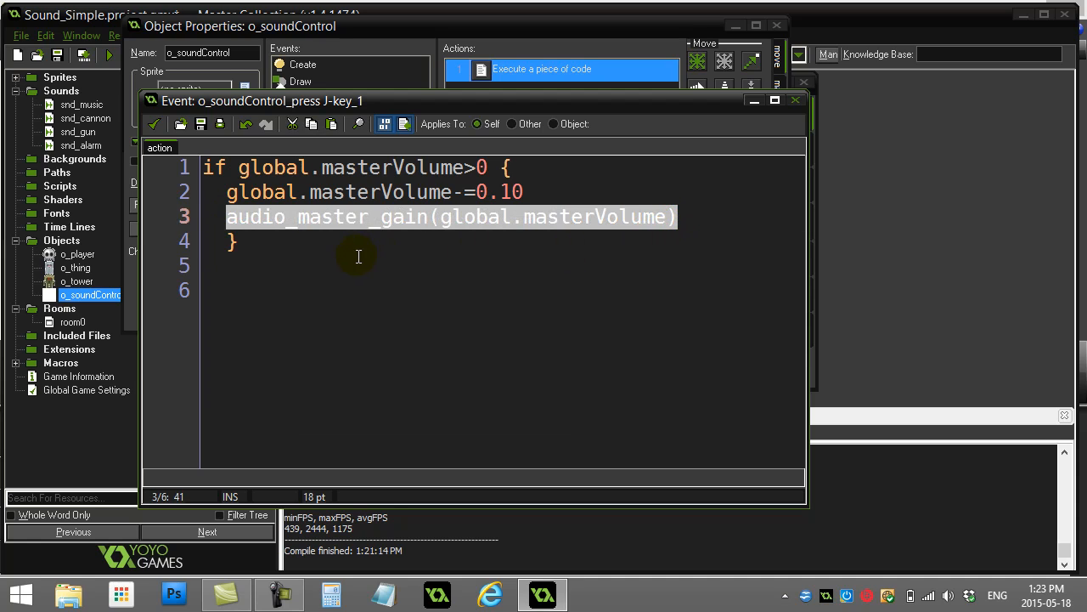
pyautogui.click(440, 218)
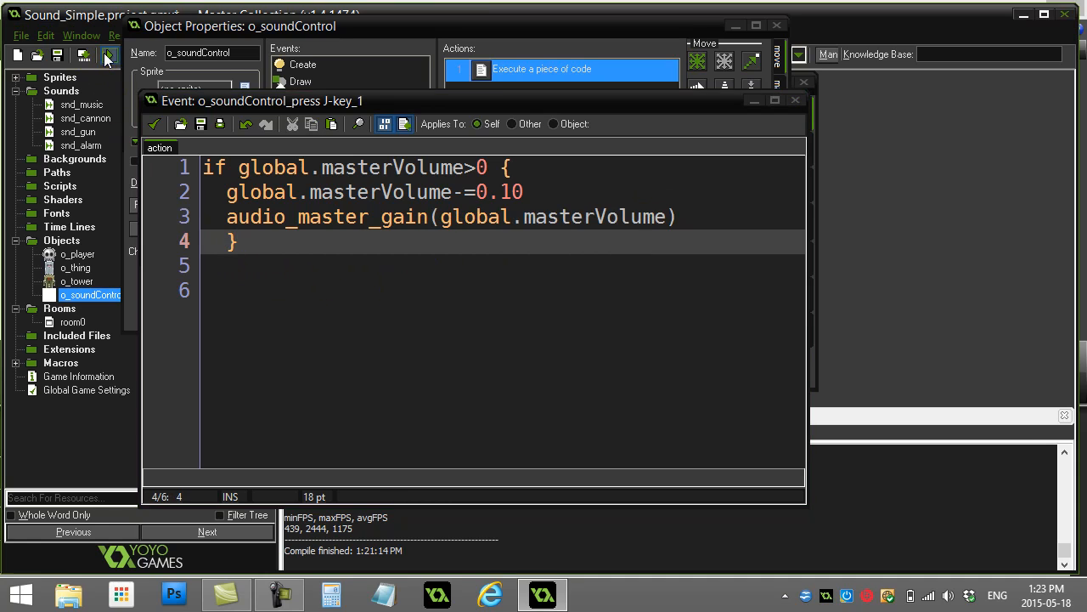
pyautogui.click(108, 55)
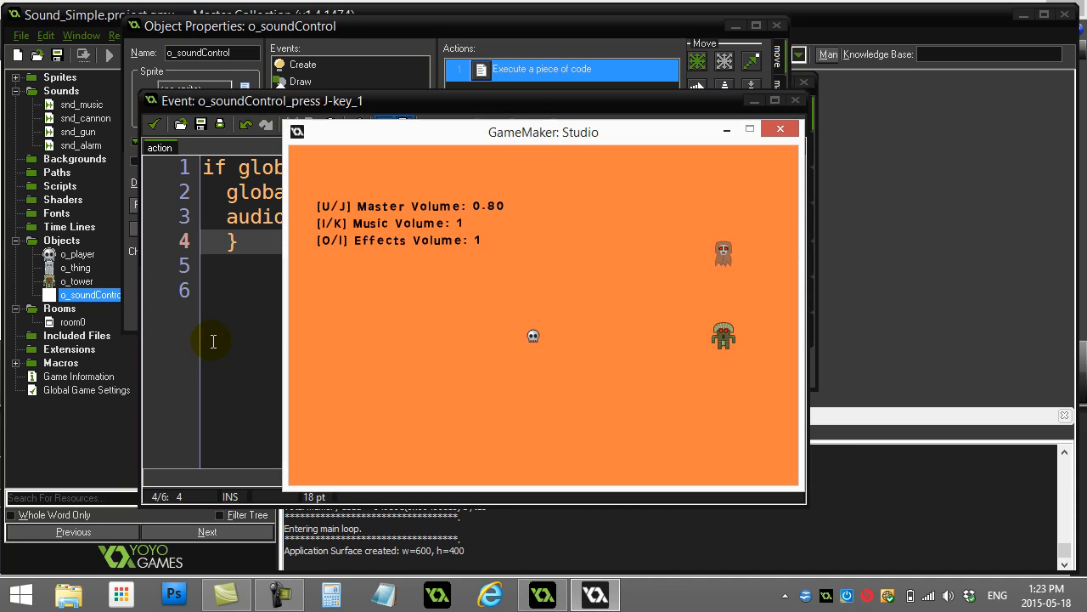
pyautogui.press('j')
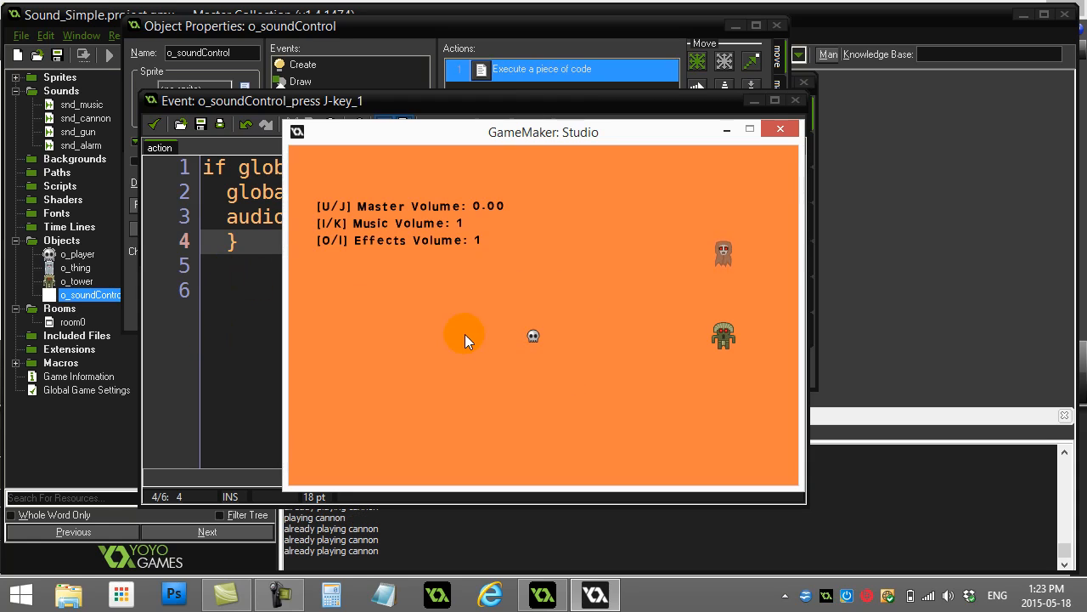
pyautogui.press('u')
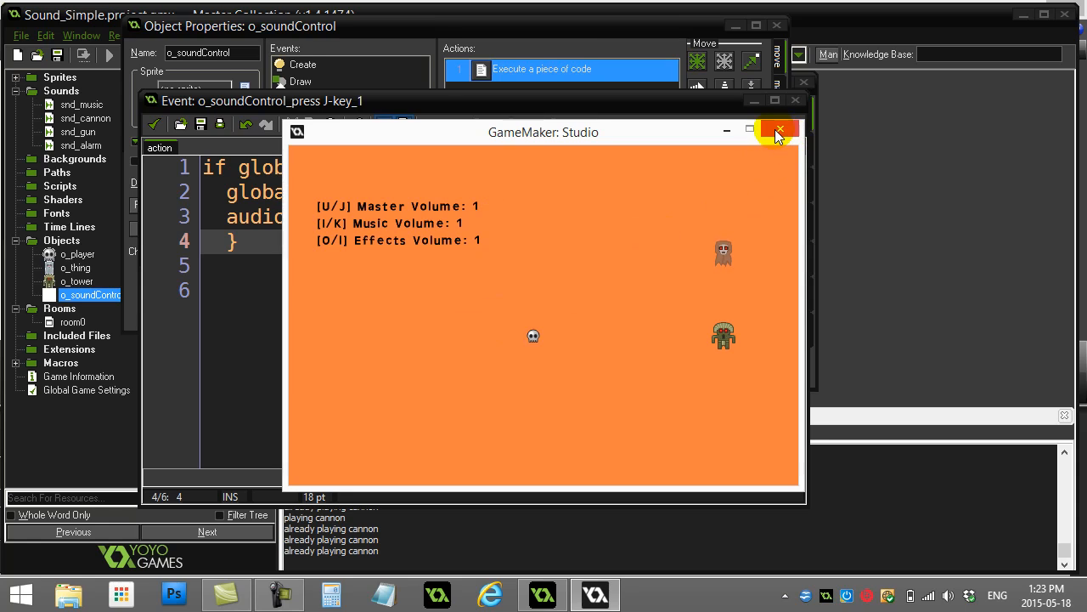
pyautogui.click(778, 132)
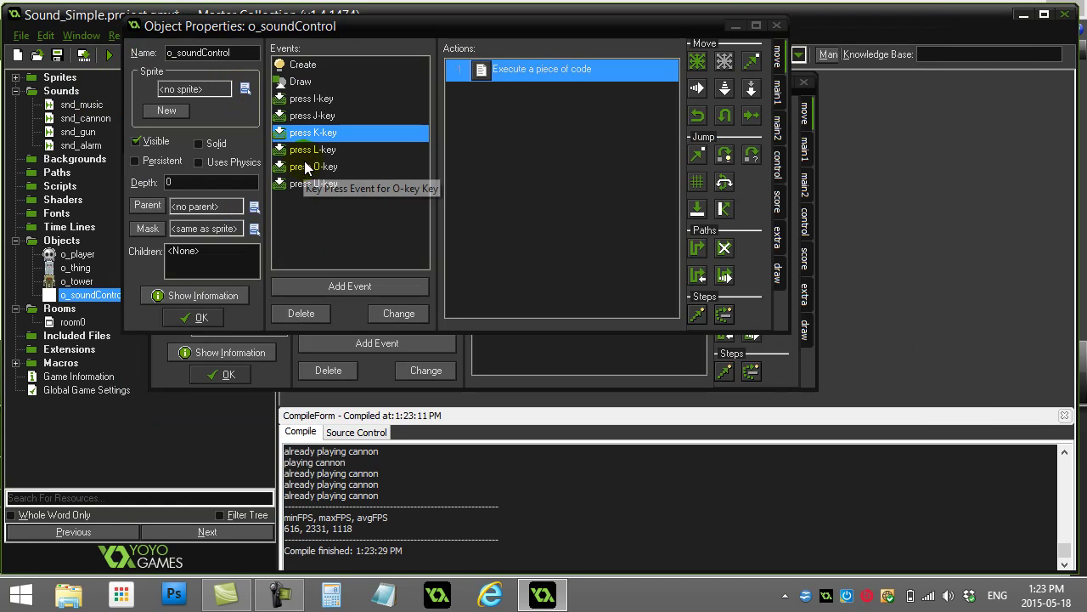
pyautogui.moveTo(309, 108)
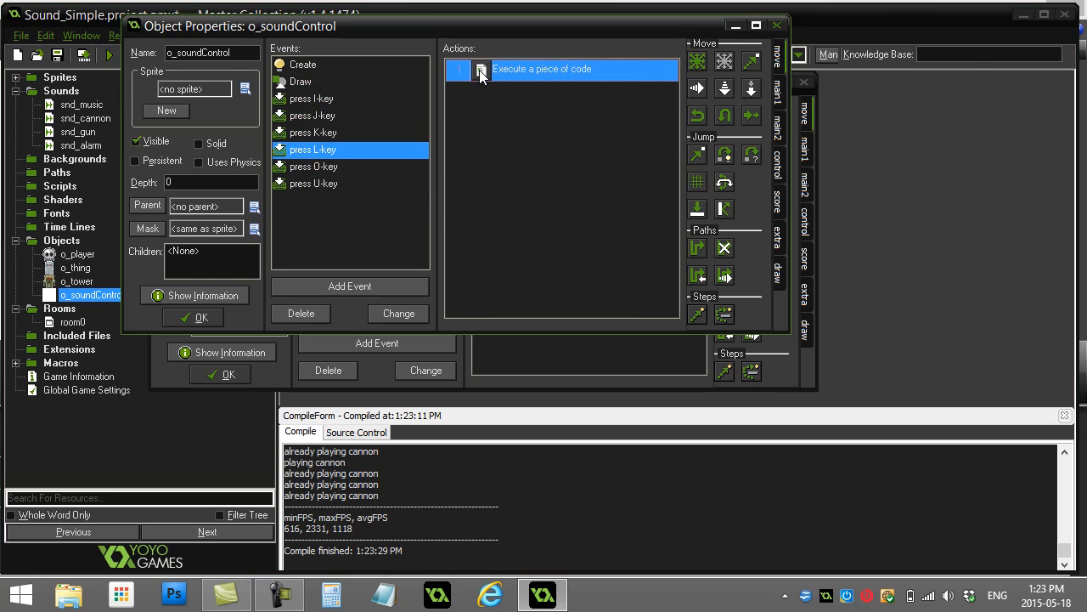
# Step: Open the L-key code with its snd_alarm and snd_cannon audio_sound_gain calls
pyautogui.doubleClick(544, 68)
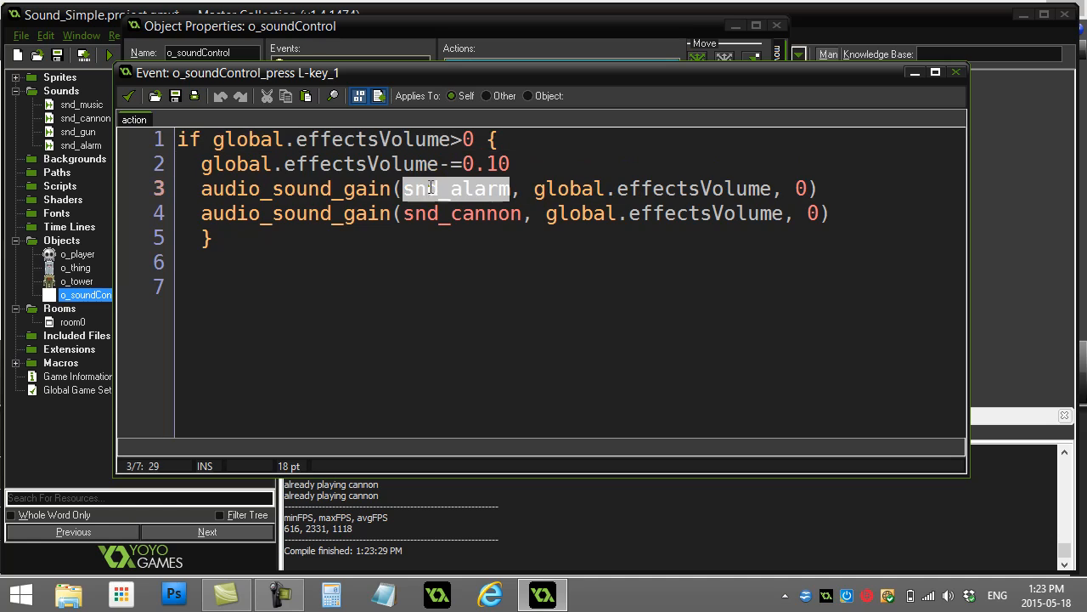